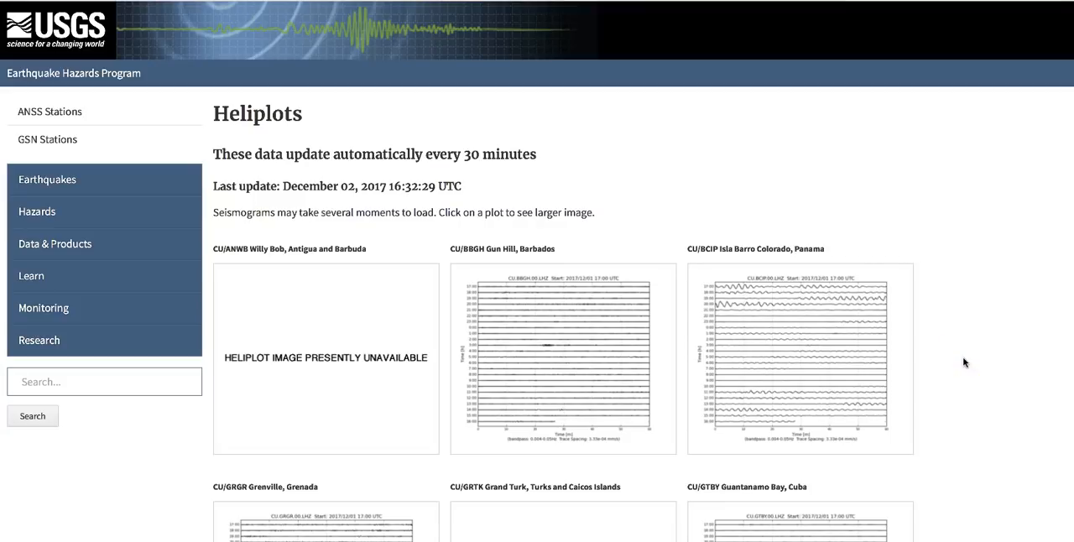
Step: Scroll down through the USGS heliplot station grid to the bottom of the list
{"action": "scroll", "scroll_direction": "down", "scroll_amount": 3}
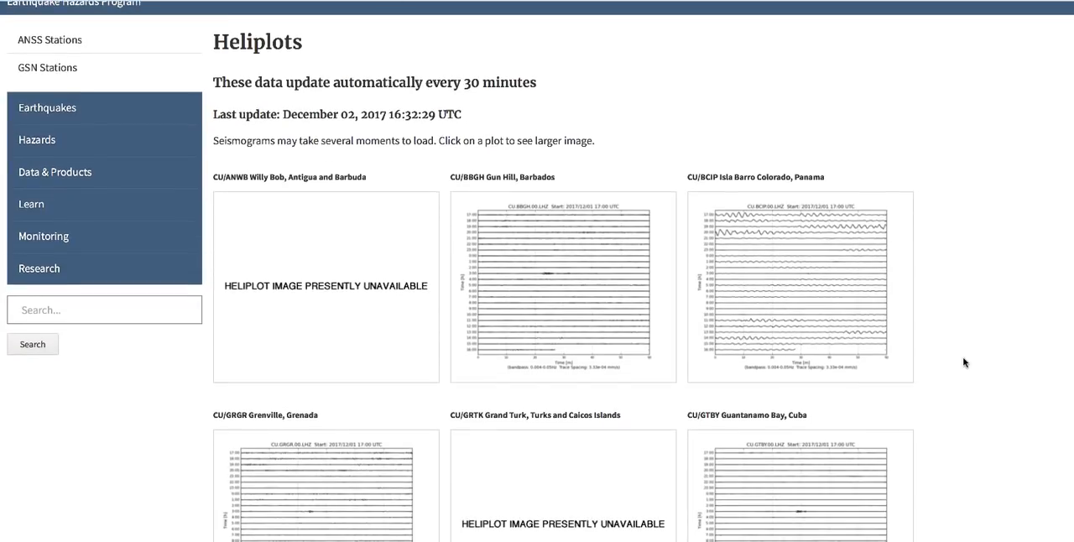
{"action": "scroll", "scroll_direction": "down", "scroll_amount": 3}
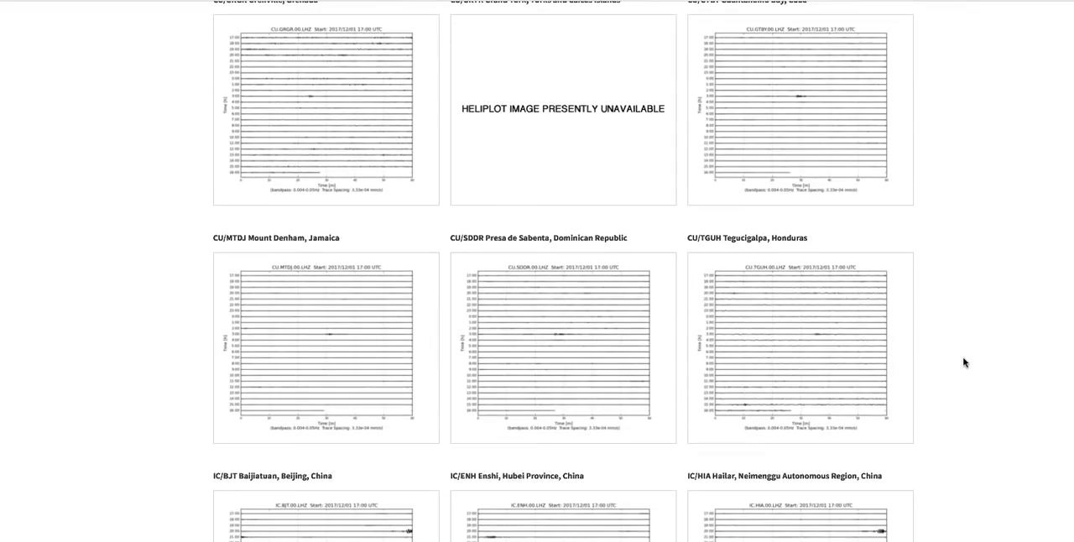
{"action": "scroll", "scroll_direction": "down", "scroll_amount": 3}
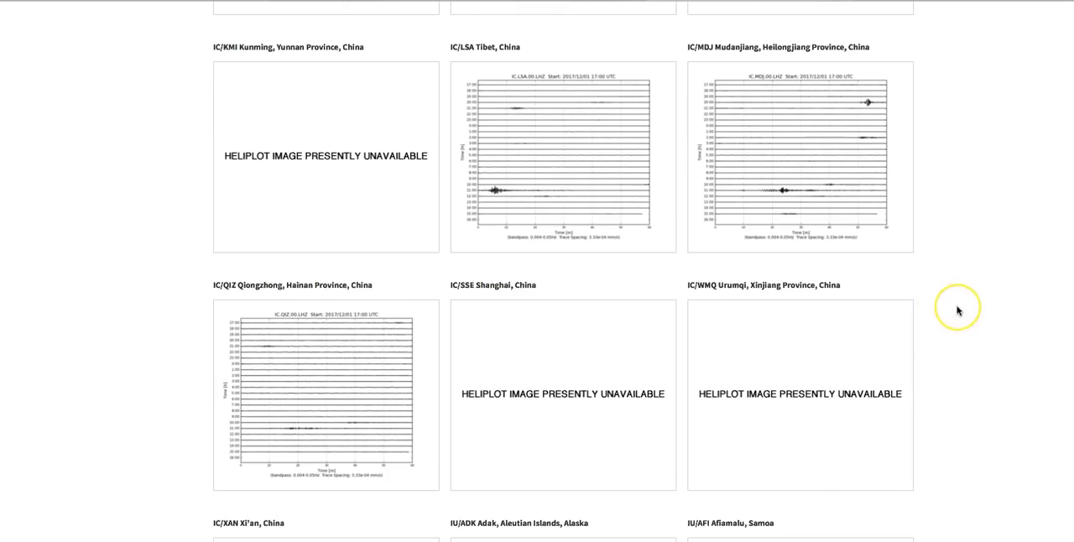
{"action": "scroll", "scroll_direction": "down", "scroll_amount": 3}
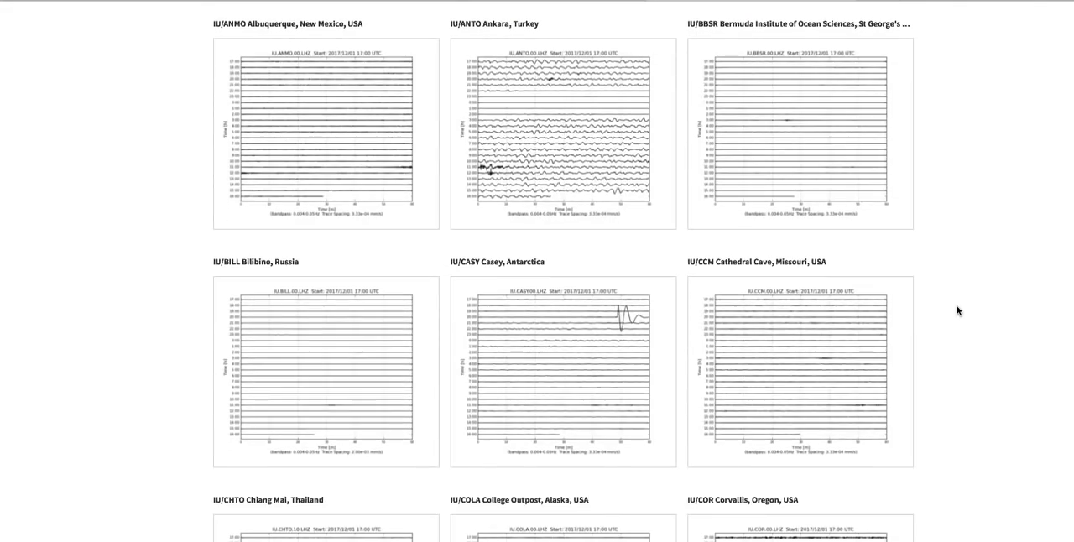
{"action": "scroll", "scroll_direction": "down", "scroll_amount": 3}
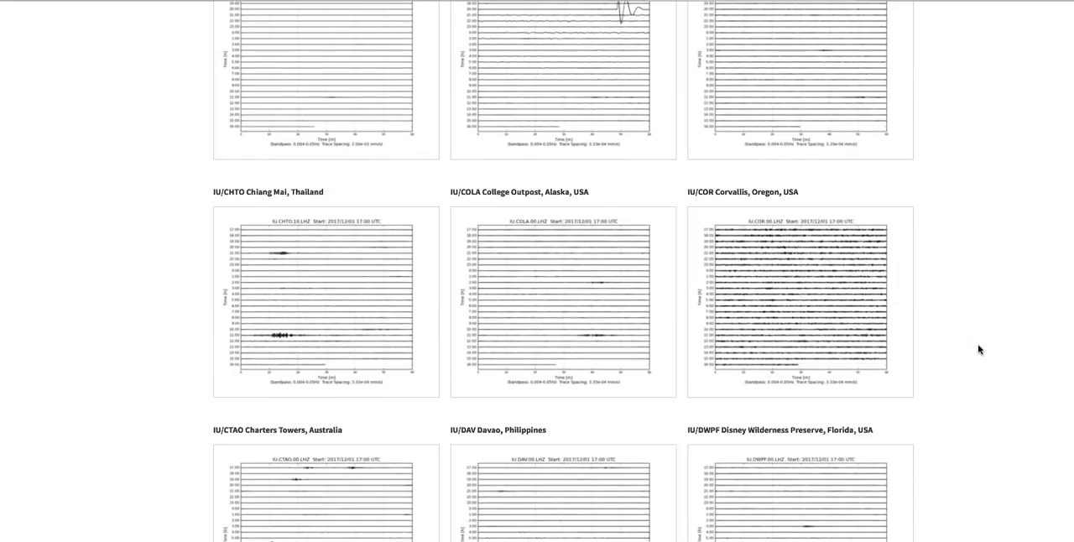
{"action": "scroll", "scroll_direction": "down", "scroll_amount": 3}
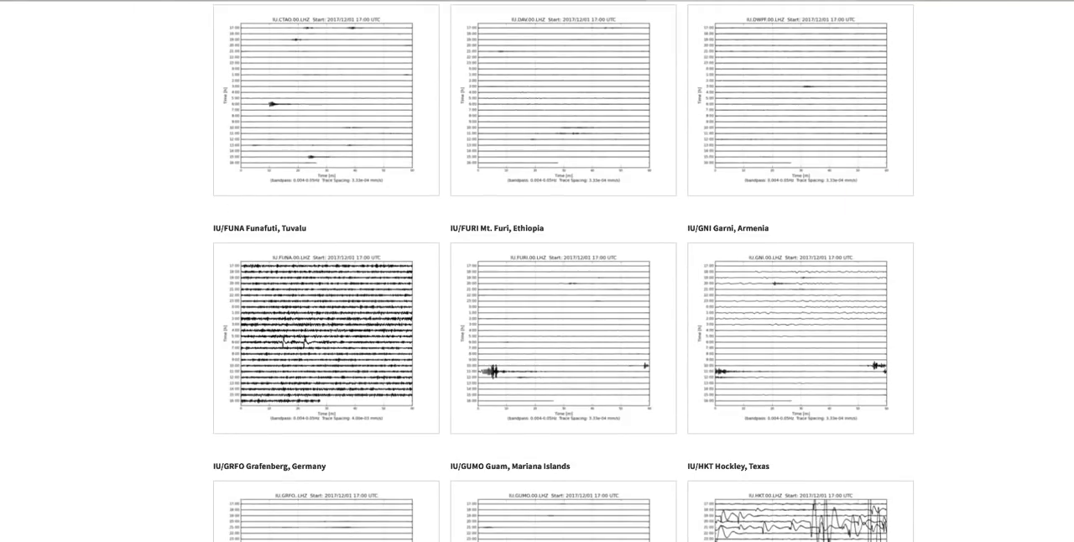
{"action": "mouse_move", "coordinate": [696, 265]}
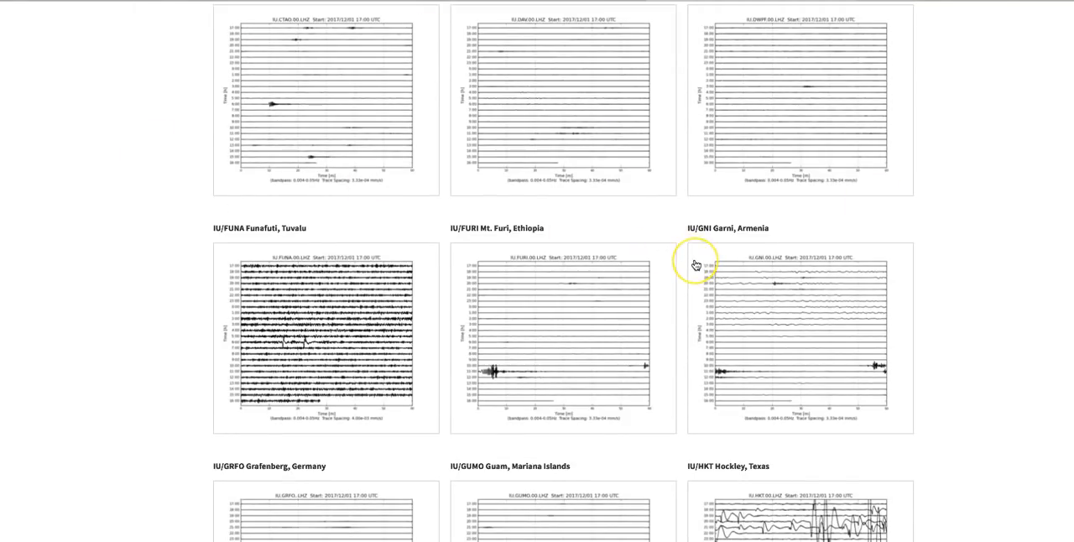
{"action": "scroll", "scroll_direction": "down", "scroll_amount": 3}
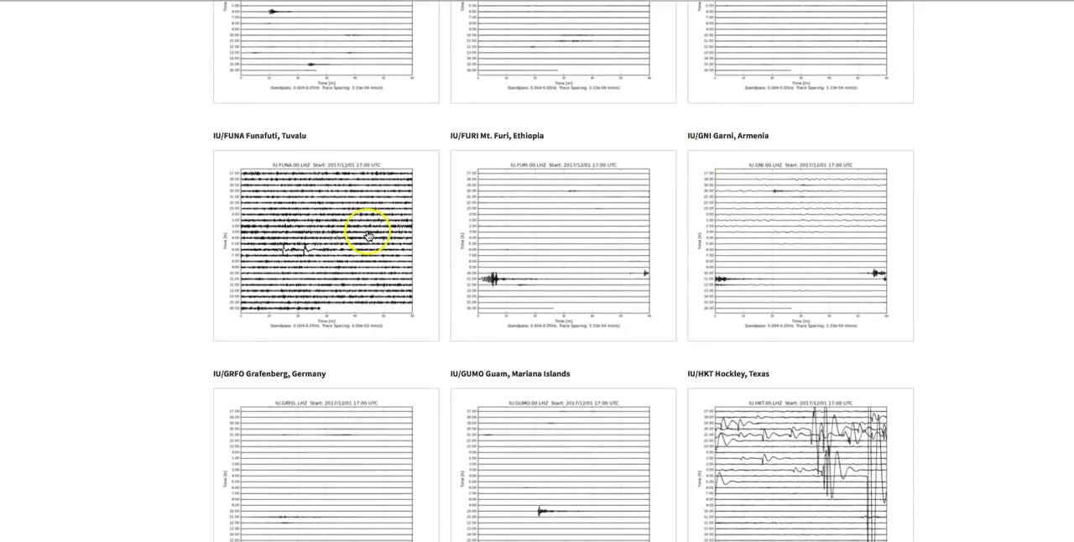
{"action": "scroll", "scroll_direction": "down", "scroll_amount": 3}
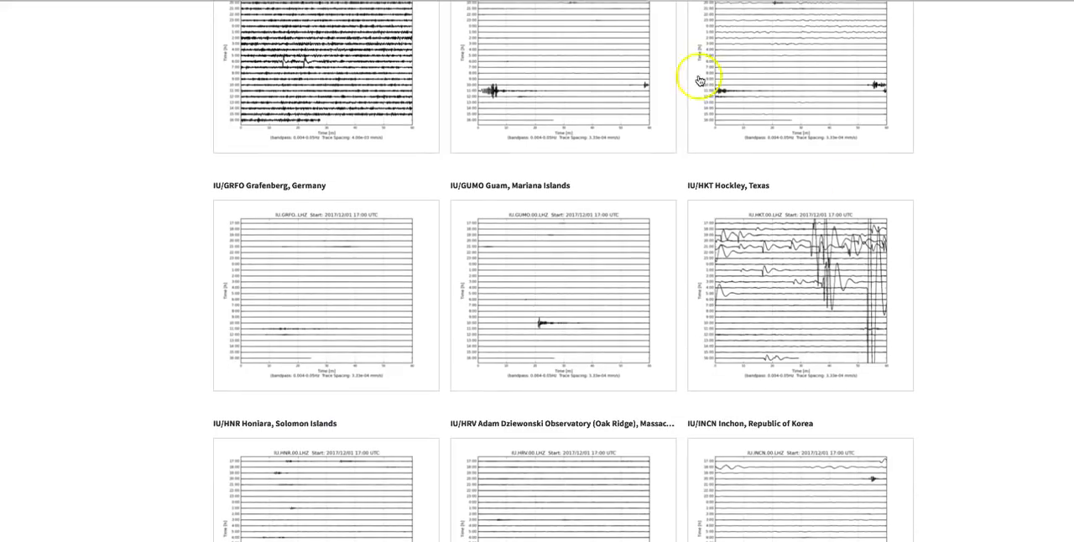
{"action": "mouse_move", "coordinate": [871, 261]}
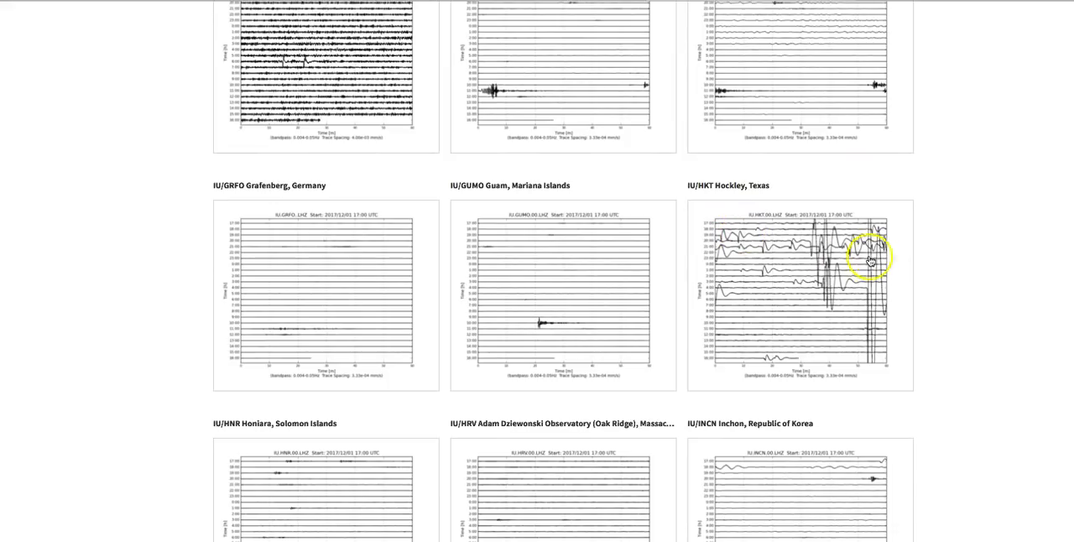
{"action": "scroll", "scroll_direction": "down", "scroll_amount": 3}
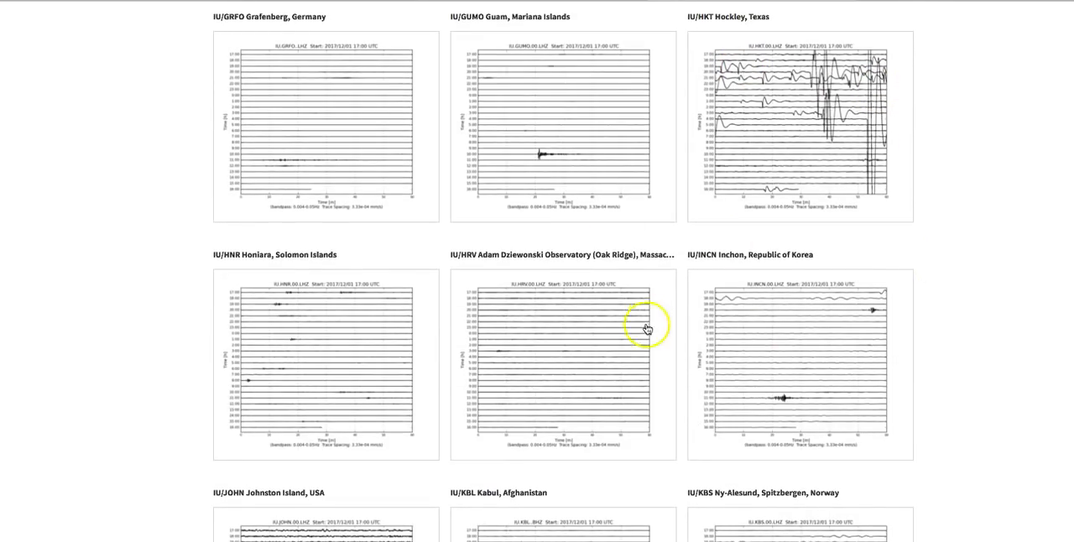
{"action": "scroll", "scroll_direction": "down", "scroll_amount": 3}
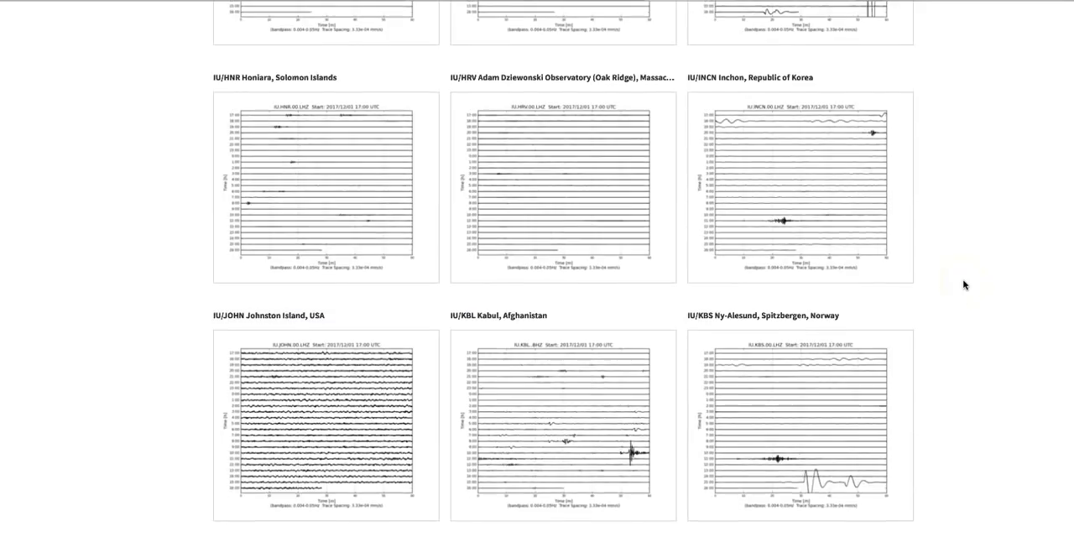
{"action": "scroll", "scroll_direction": "down", "scroll_amount": 3}
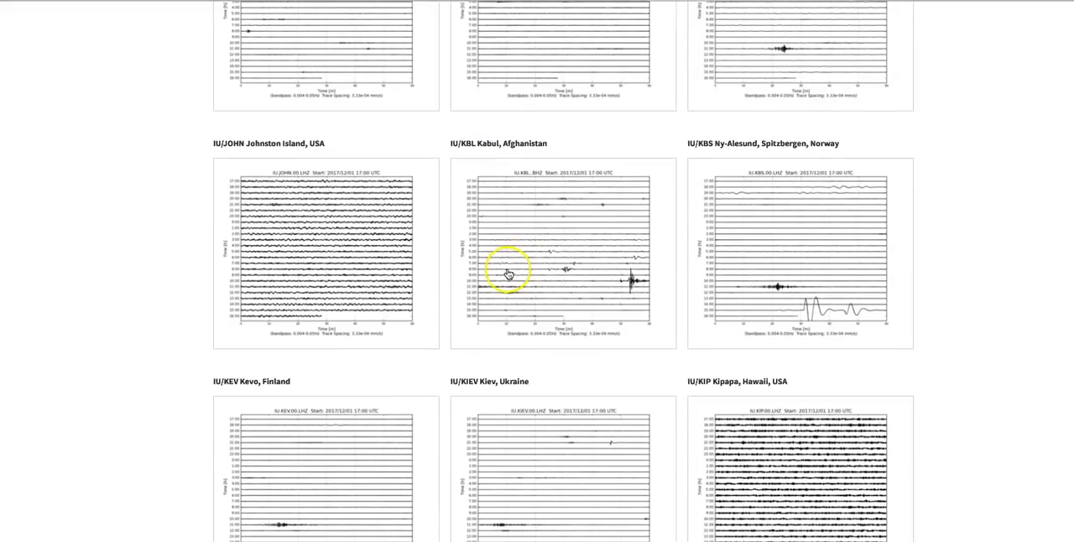
{"action": "mouse_move", "coordinate": [423, 248]}
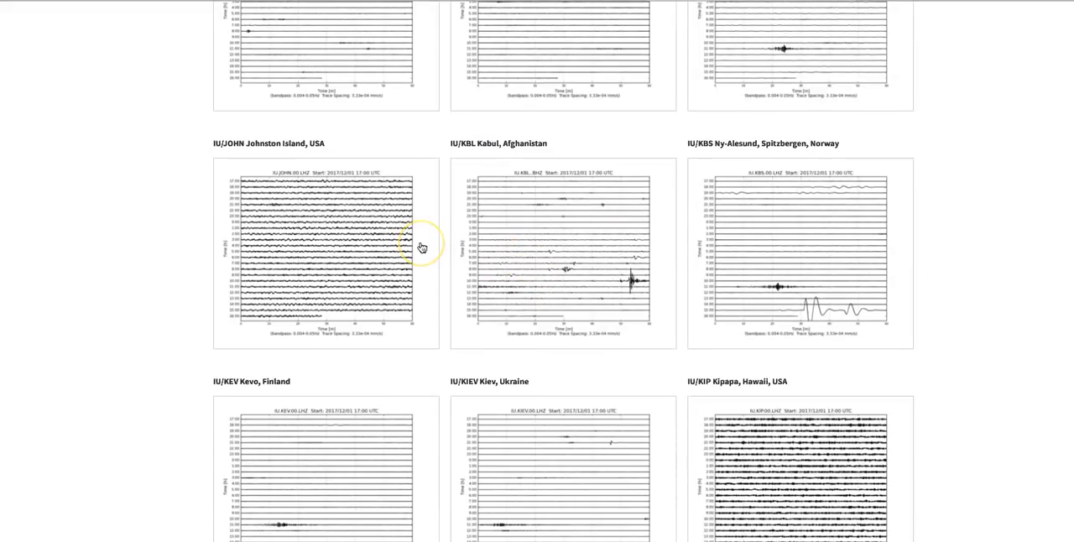
{"action": "mouse_move", "coordinate": [920, 303]}
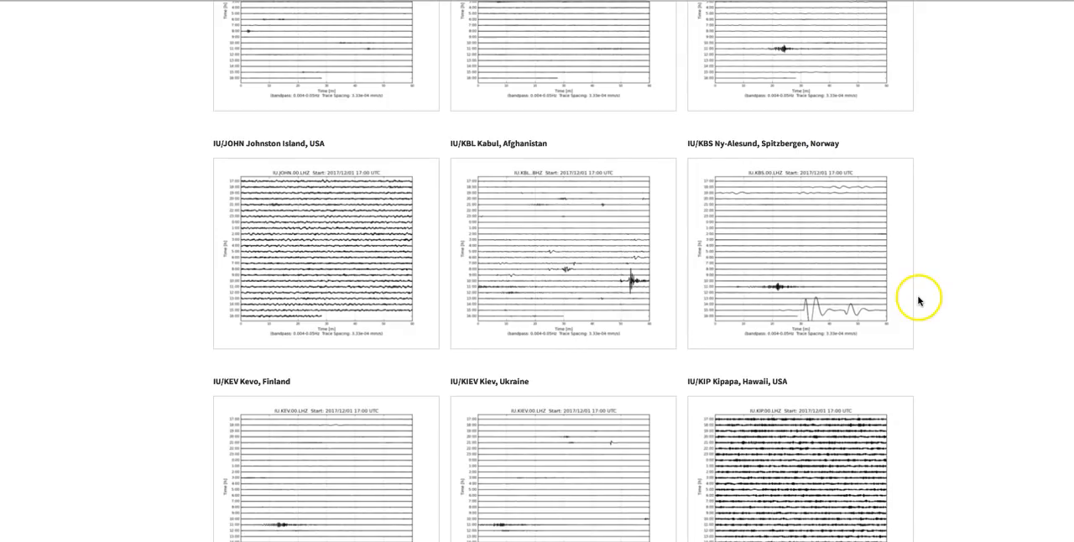
Step: Switch to the Rutgers Today warm-rock article and scroll into its opening paragraphs
{"action": "left_click", "coordinate": [550, 254]}
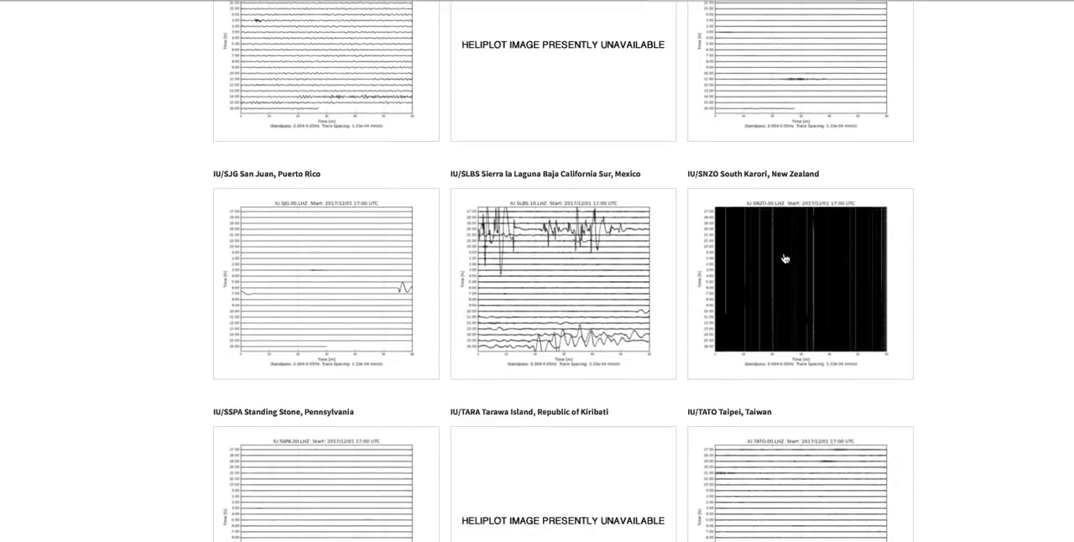
{"action": "scroll", "scroll_direction": "down", "scroll_amount": 3}
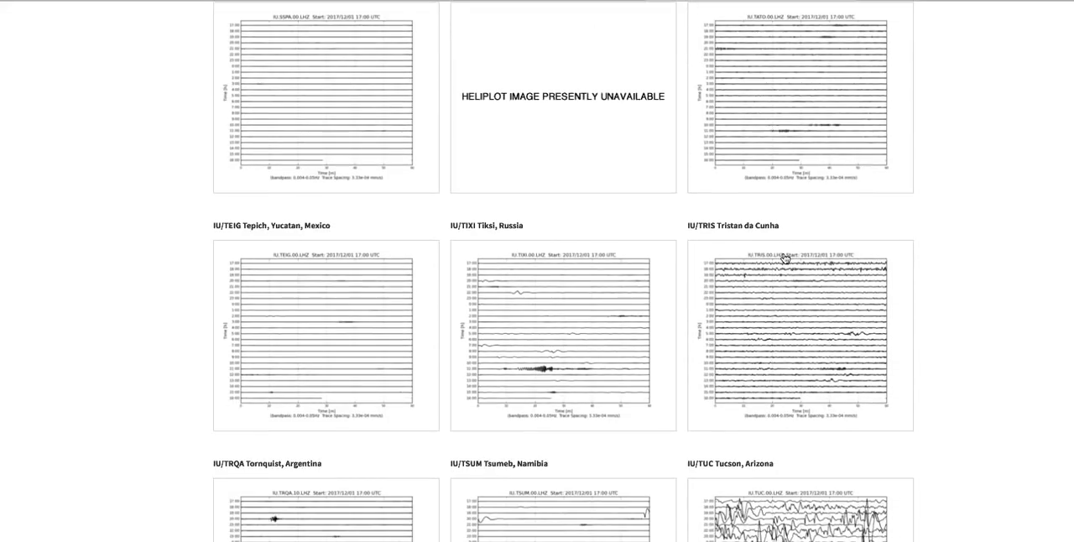
{"action": "scroll", "scroll_direction": "down", "scroll_amount": 3}
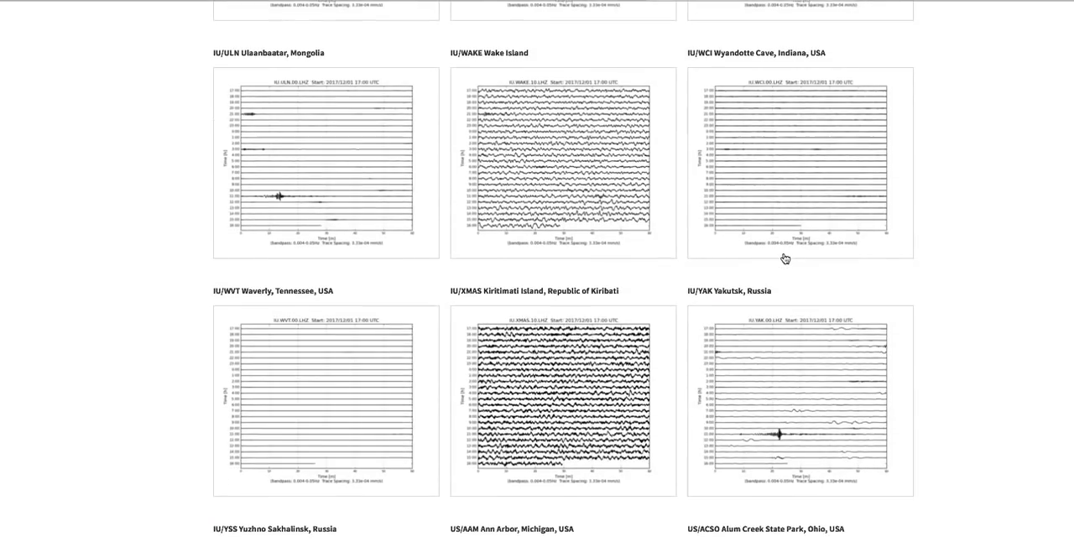
{"action": "scroll", "scroll_direction": "down", "scroll_amount": 3}
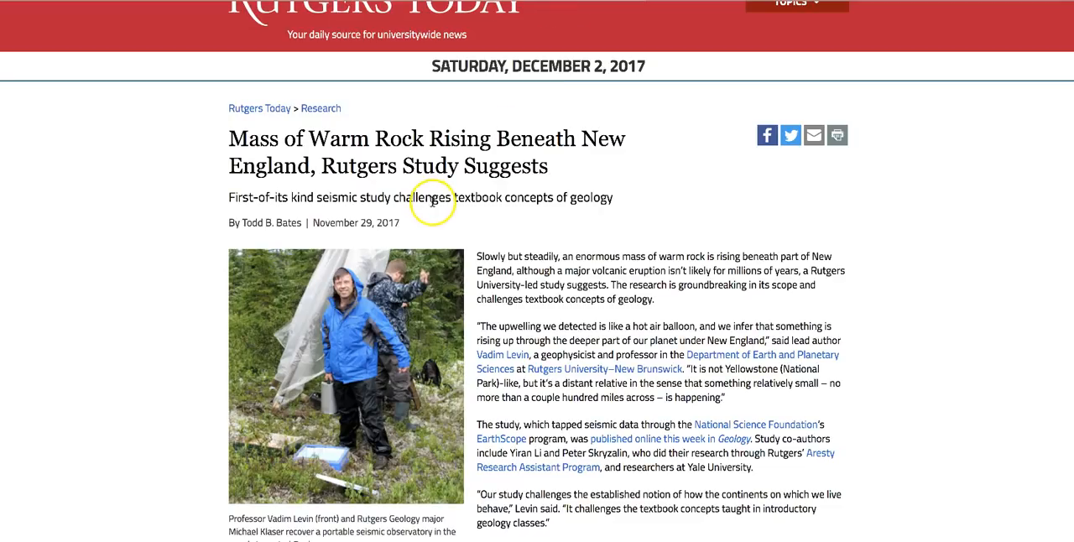
{"action": "mouse_move", "coordinate": [896, 292]}
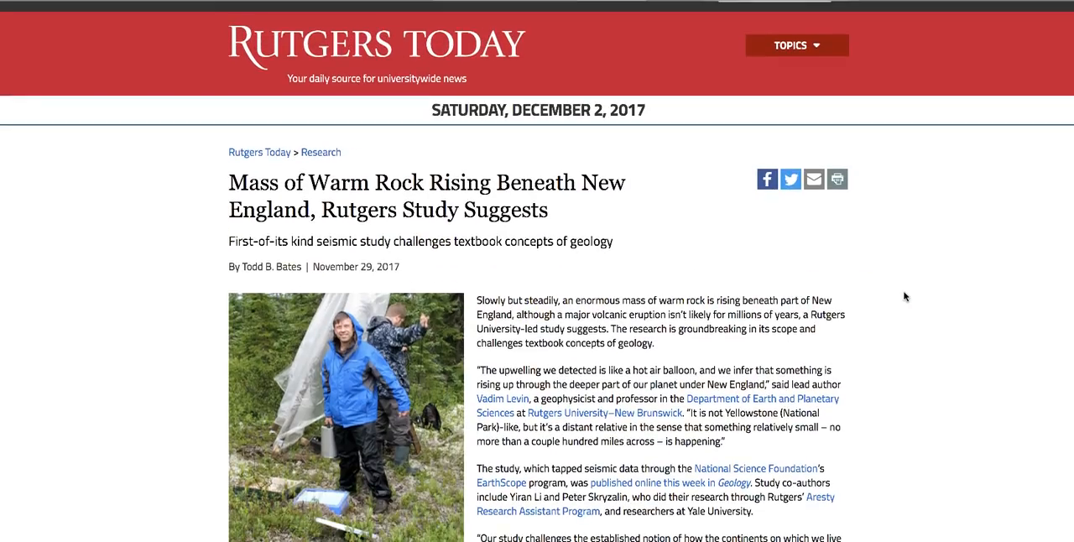
Step: Read down the article past the EarthScope paragraphs, then scroll back toward the headline
{"action": "scroll", "scroll_direction": "down", "scroll_amount": 3}
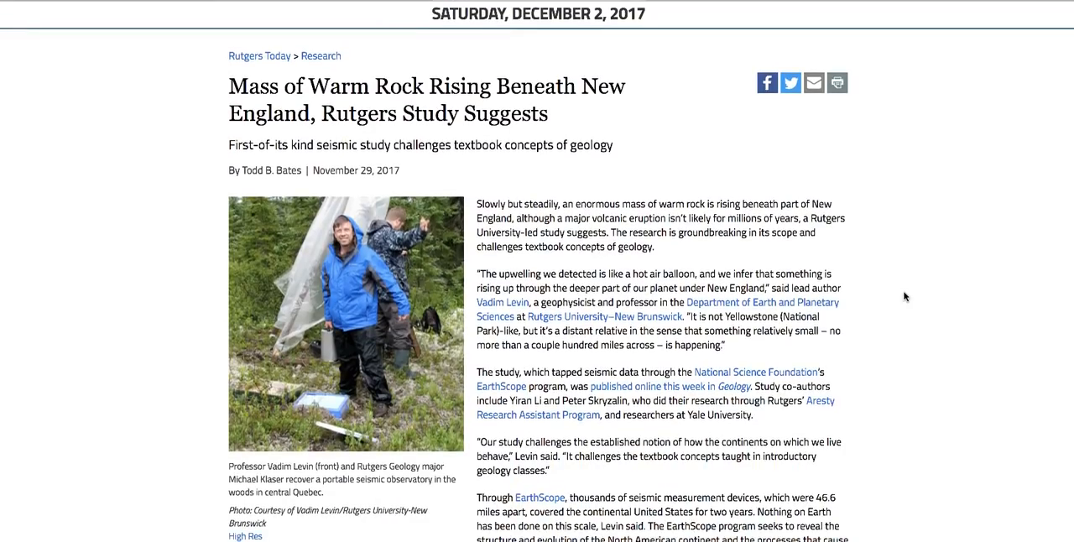
{"action": "scroll", "scroll_direction": "down", "scroll_amount": 3}
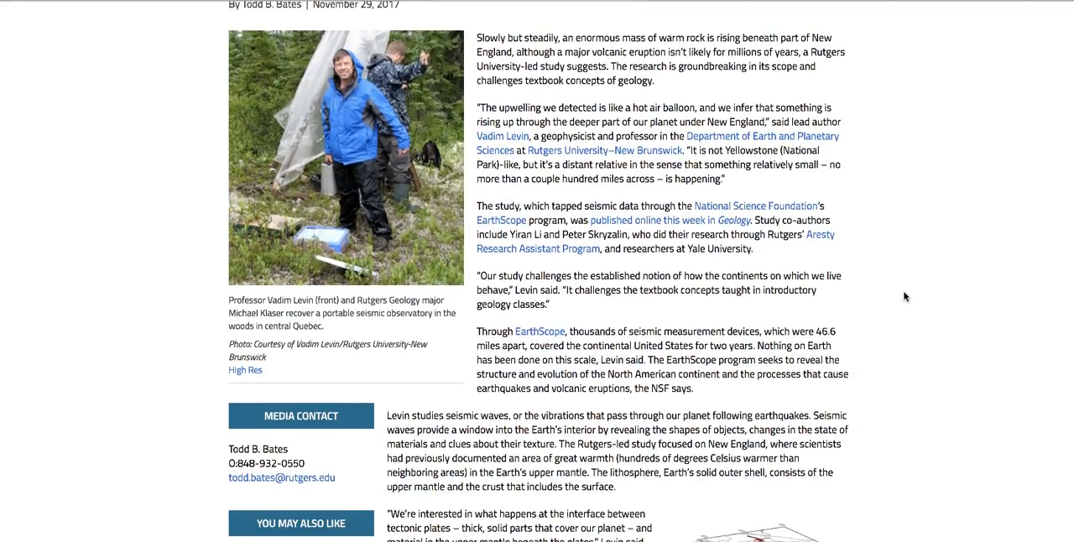
{"action": "scroll", "scroll_direction": "down", "scroll_amount": 3}
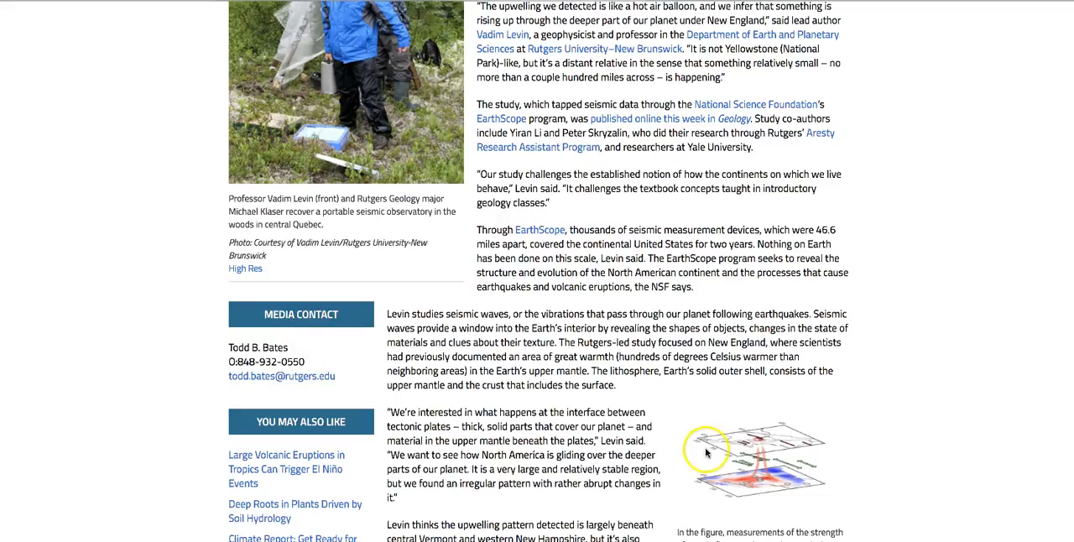
{"action": "scroll", "scroll_direction": "down", "scroll_amount": 3}
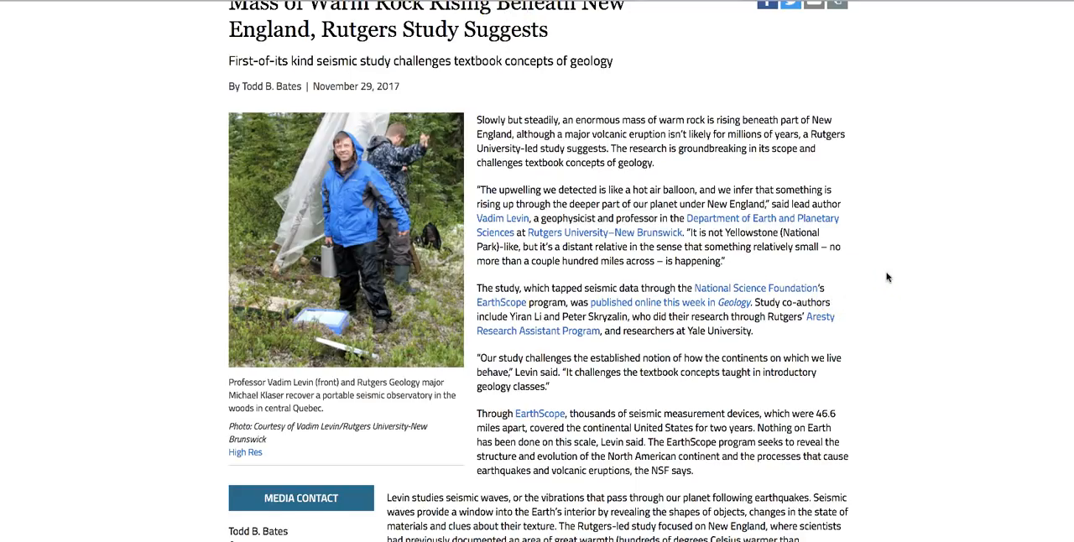
{"action": "scroll", "scroll_direction": "down", "scroll_amount": 3}
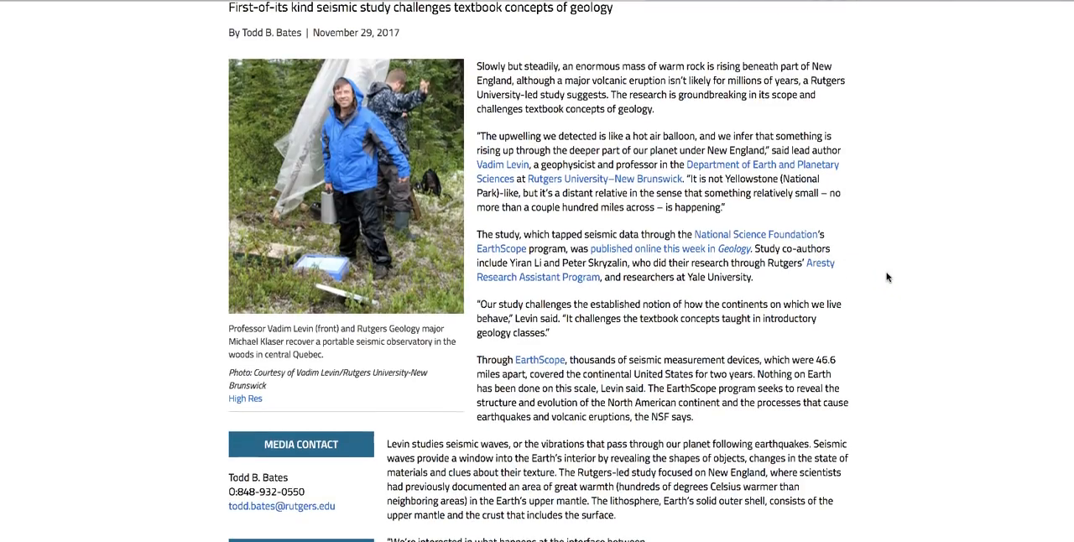
{"action": "scroll", "scroll_direction": "down", "scroll_amount": 3}
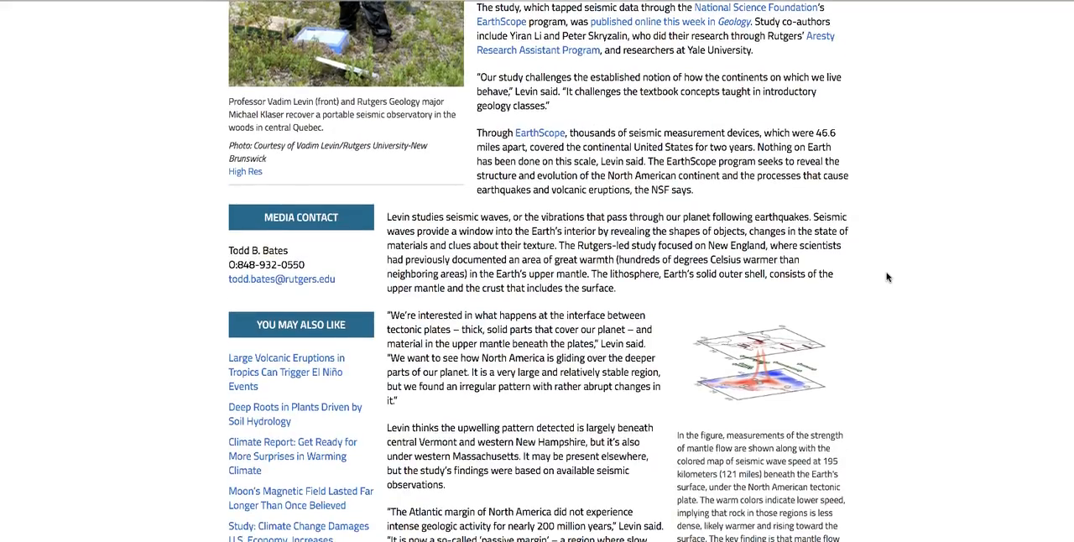
{"action": "scroll", "scroll_direction": "down", "scroll_amount": 3}
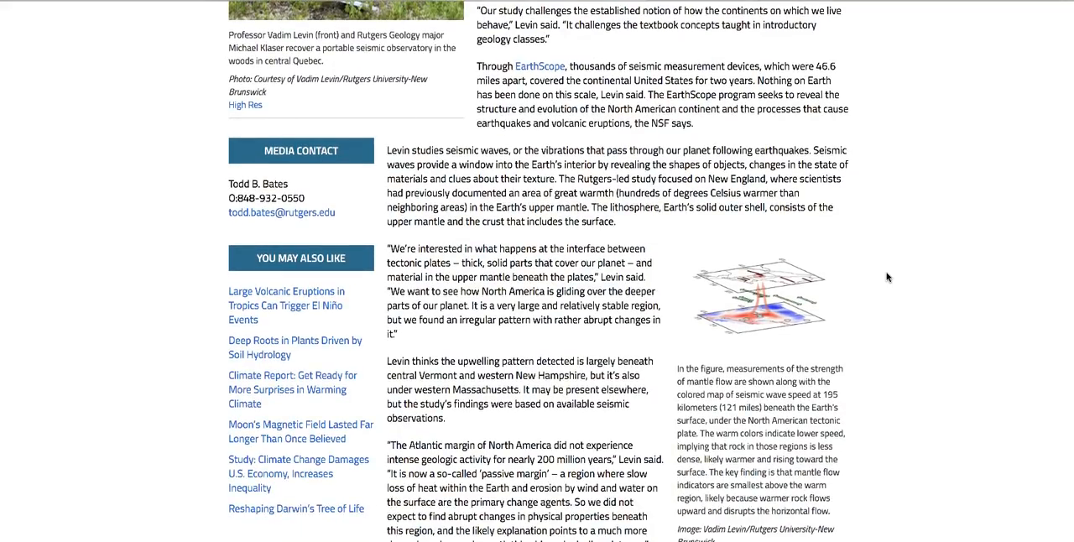
{"action": "scroll", "scroll_direction": "up", "scroll_amount": 3}
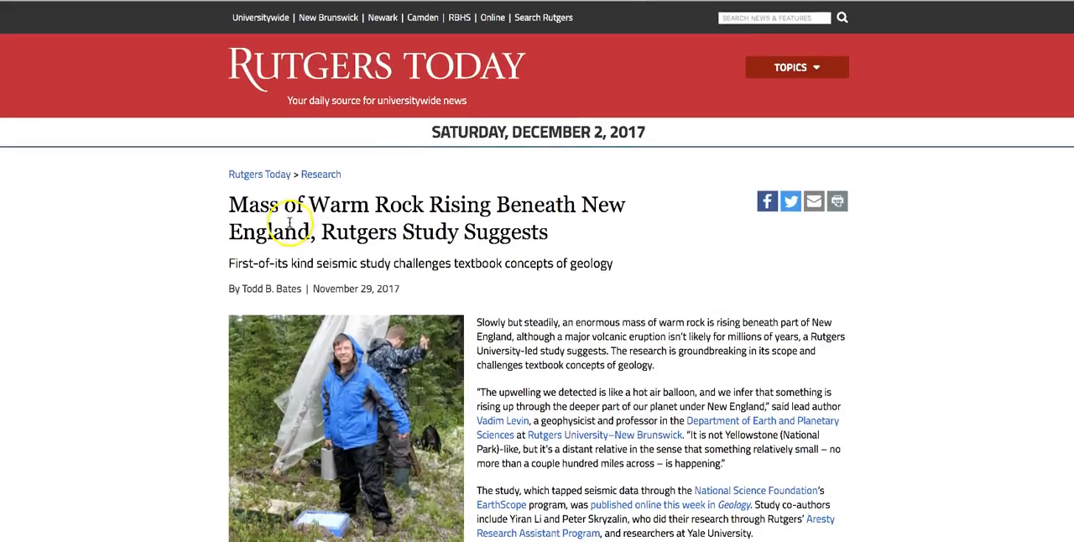
{"action": "mouse_move", "coordinate": [353, 225]}
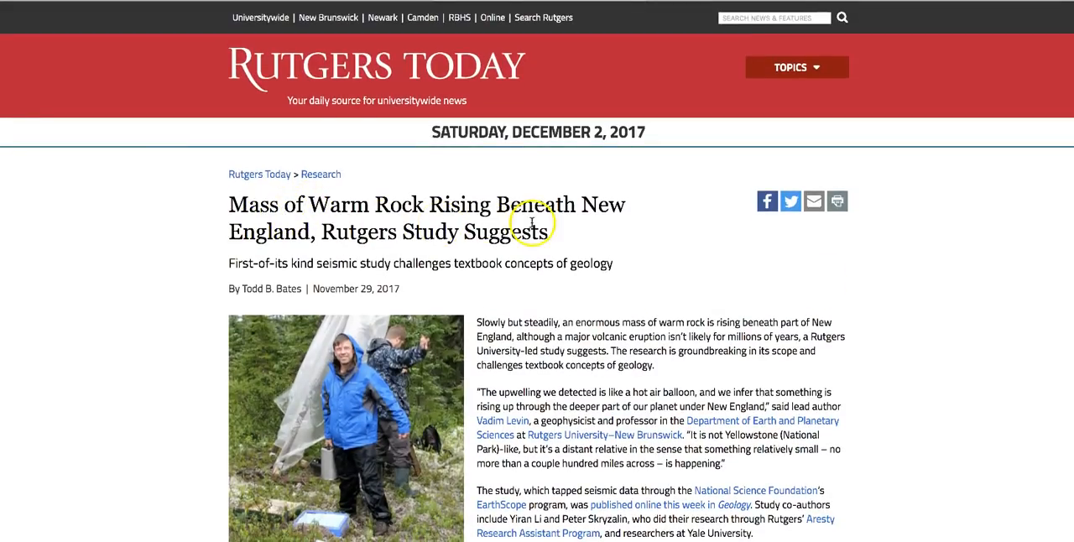
{"action": "mouse_move", "coordinate": [329, 252]}
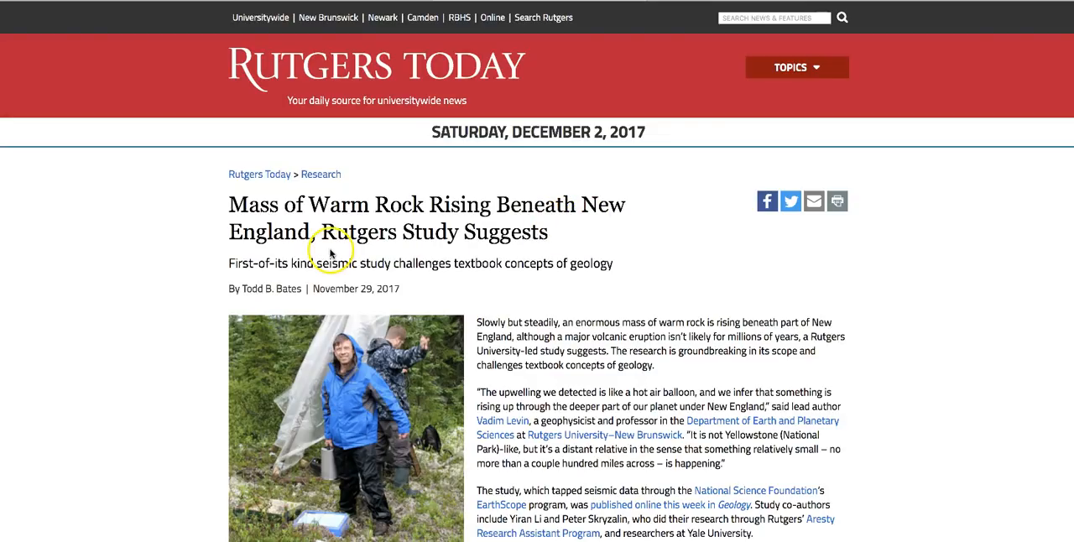
{"action": "mouse_move", "coordinate": [500, 248]}
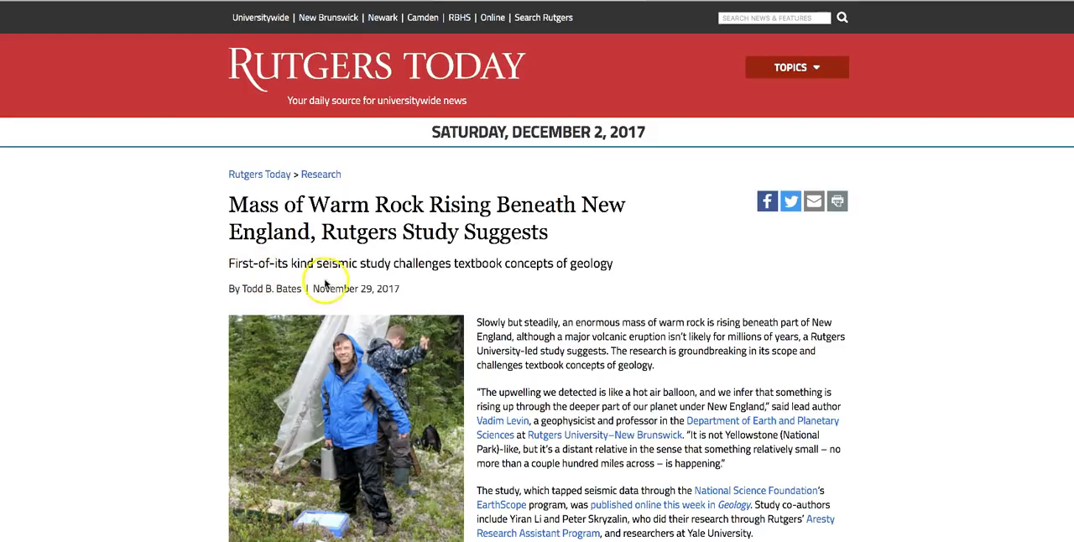
{"action": "mouse_move", "coordinate": [399, 282]}
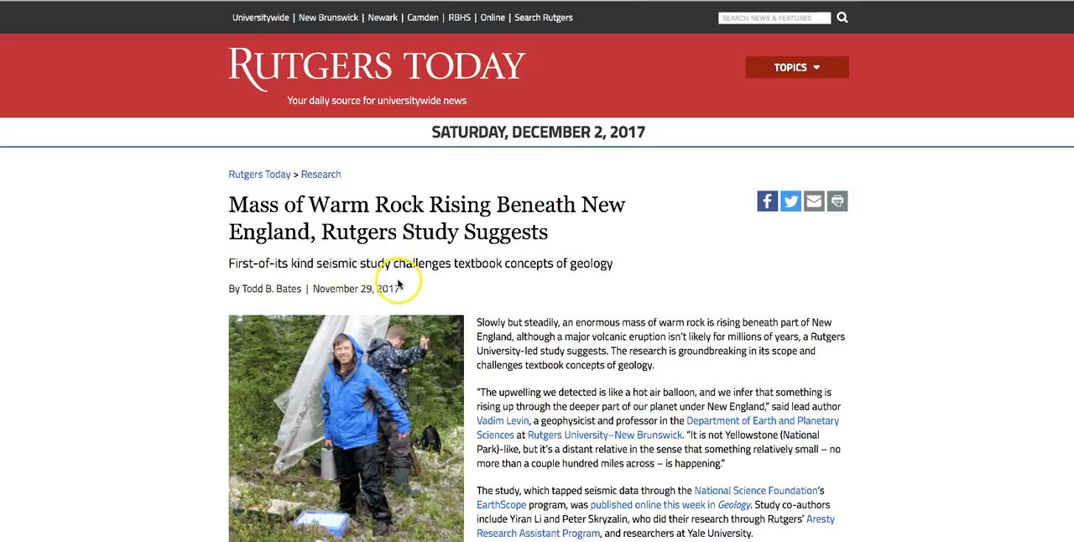
{"action": "mouse_move", "coordinate": [520, 282]}
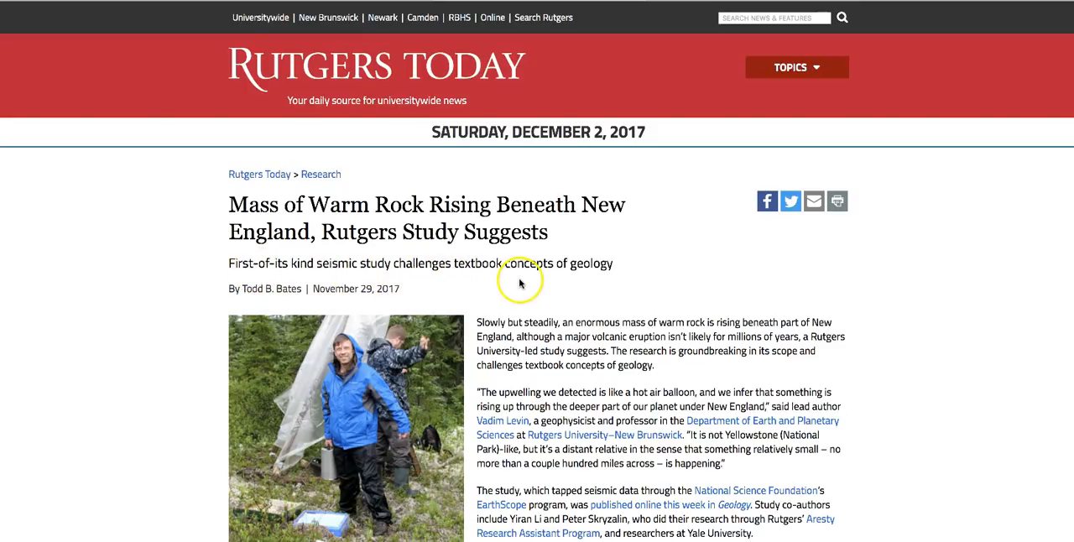
{"action": "mouse_move", "coordinate": [882, 290]}
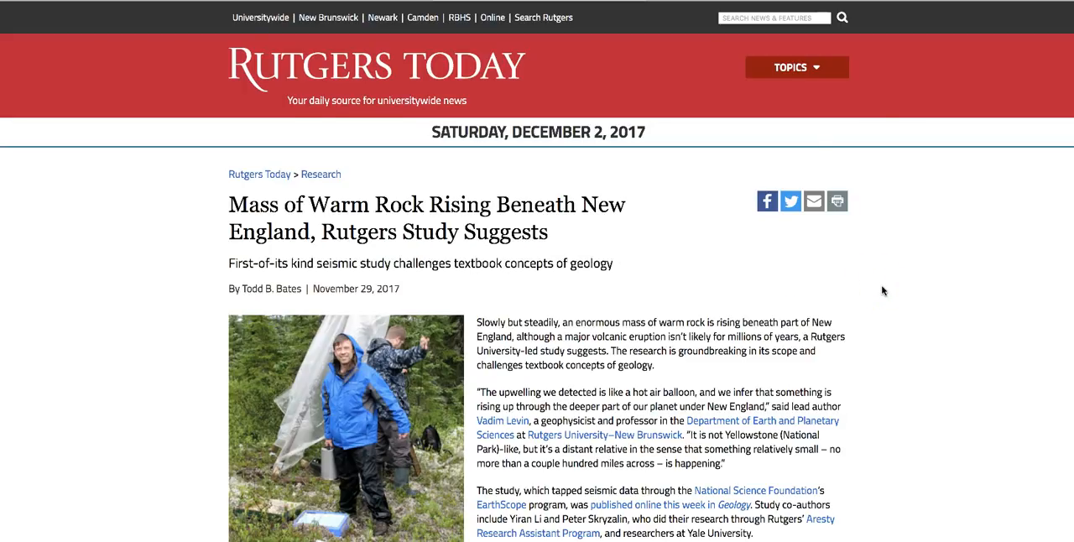
Step: Scroll to the anonymous viewer's message about the 15-second low vibration
{"action": "scroll", "scroll_direction": "down", "scroll_amount": 3}
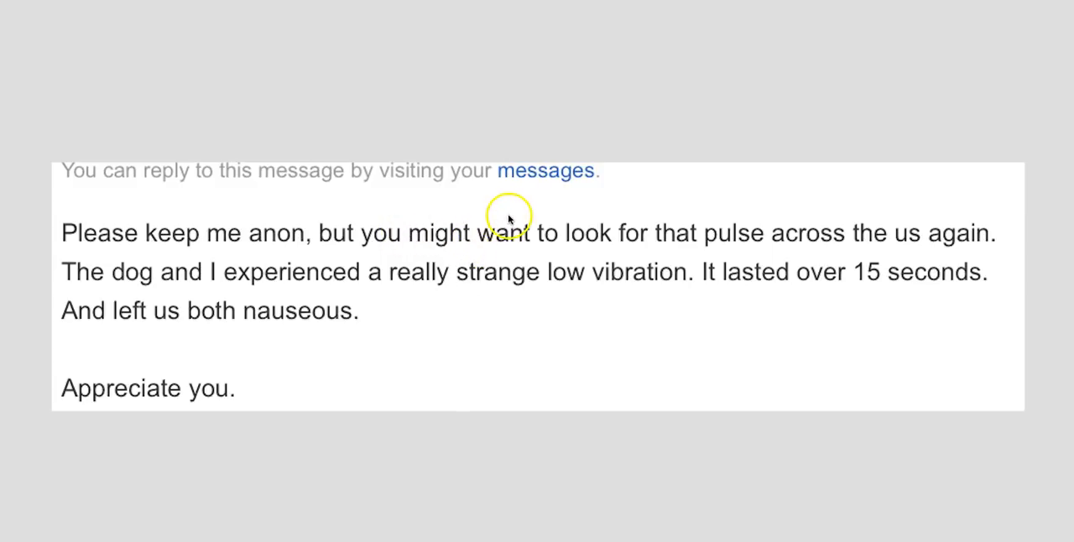
{"action": "mouse_move", "coordinate": [562, 267]}
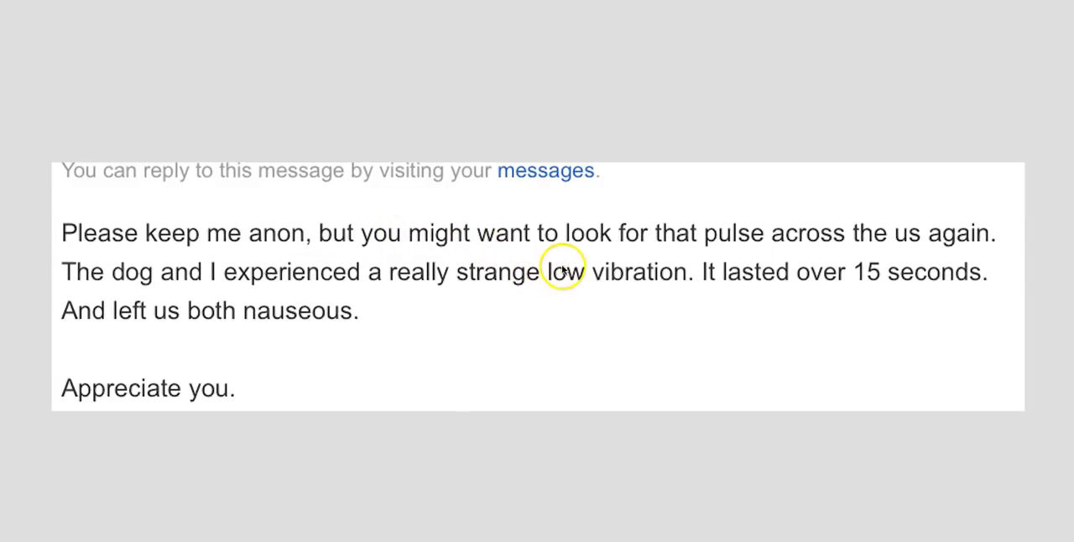
{"action": "mouse_move", "coordinate": [262, 232]}
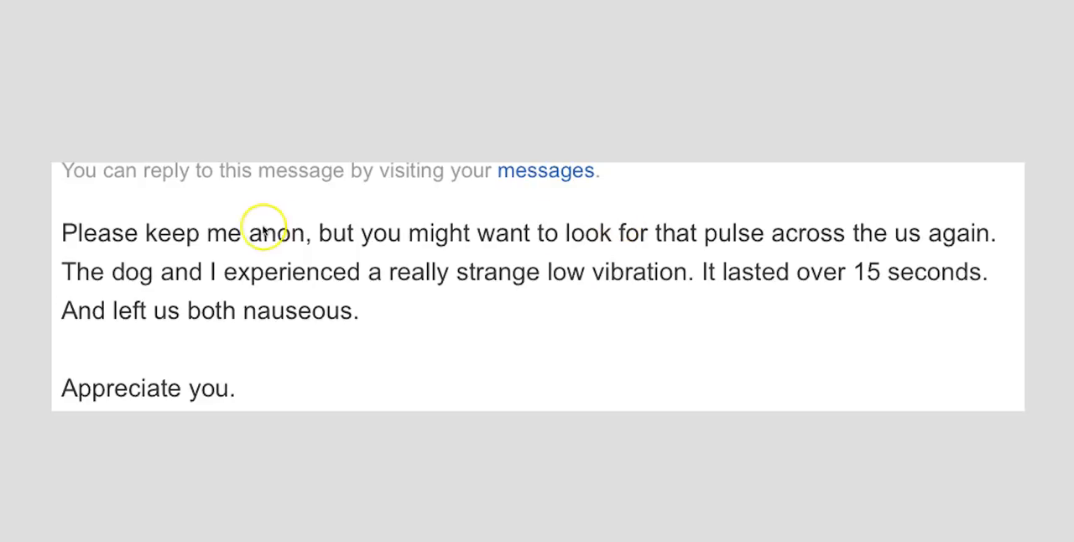
{"action": "mouse_move", "coordinate": [168, 245]}
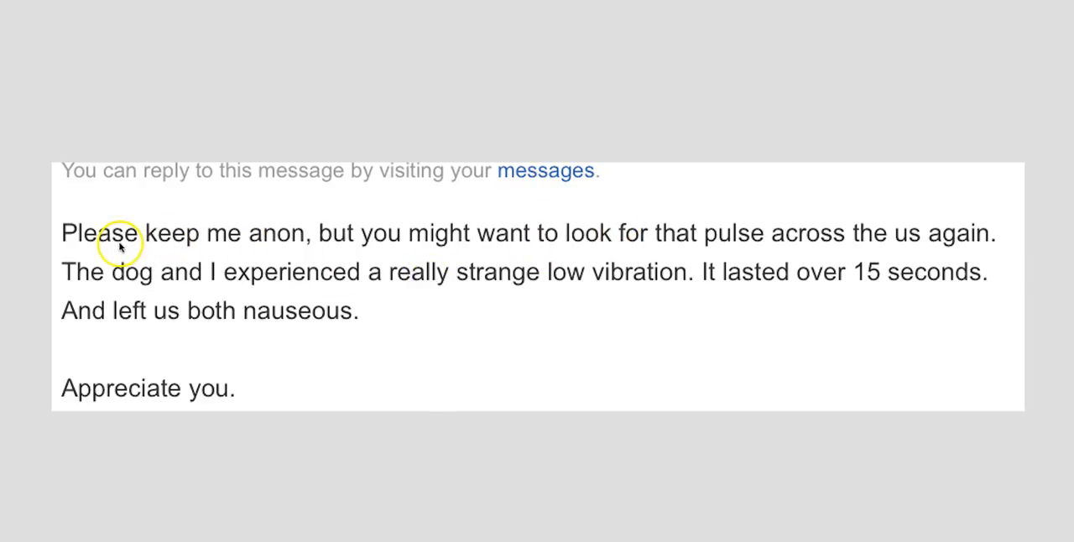
{"action": "mouse_move", "coordinate": [382, 254]}
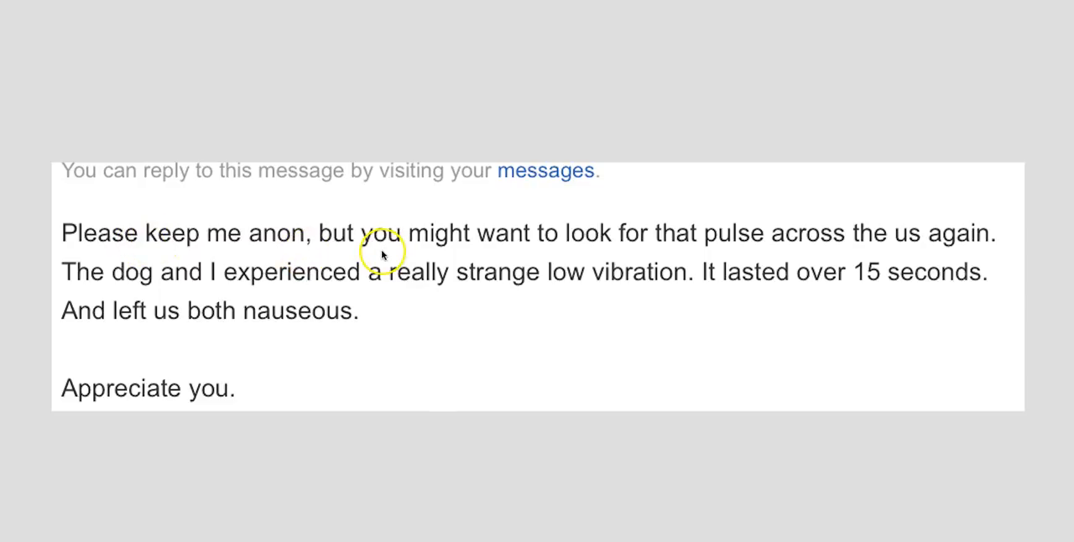
{"action": "mouse_move", "coordinate": [754, 255]}
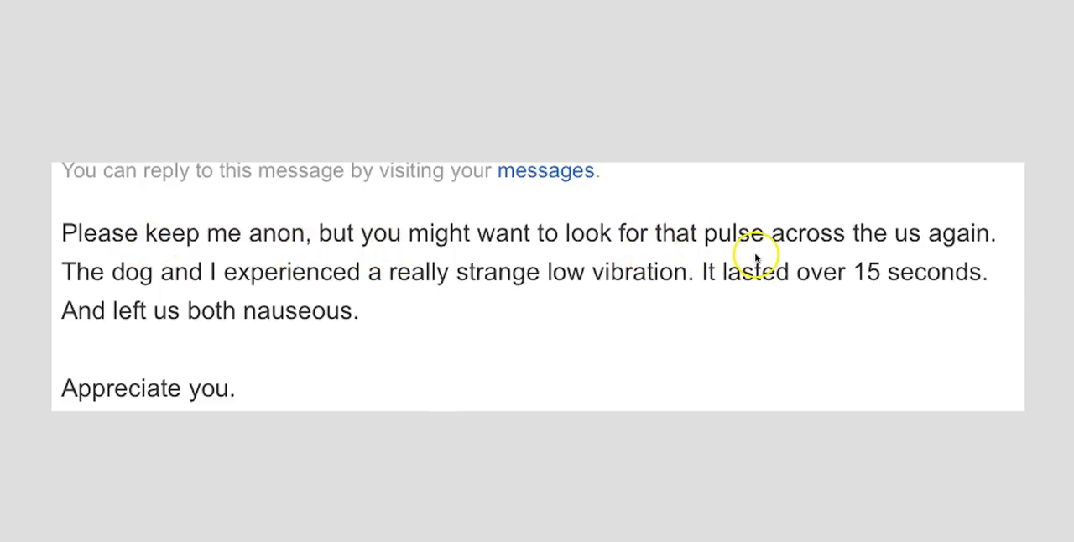
{"action": "mouse_move", "coordinate": [921, 259]}
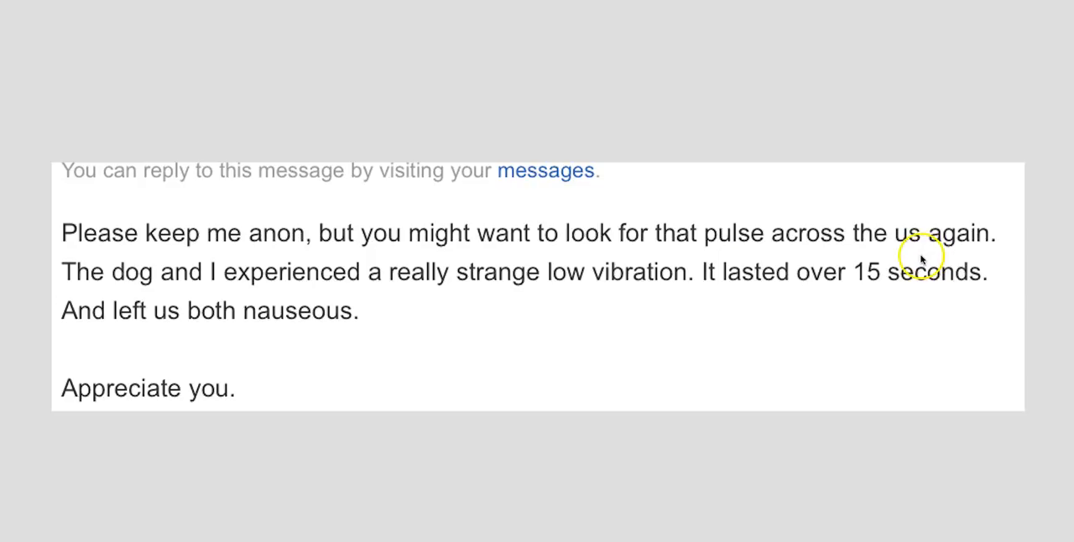
{"action": "mouse_move", "coordinate": [517, 120]}
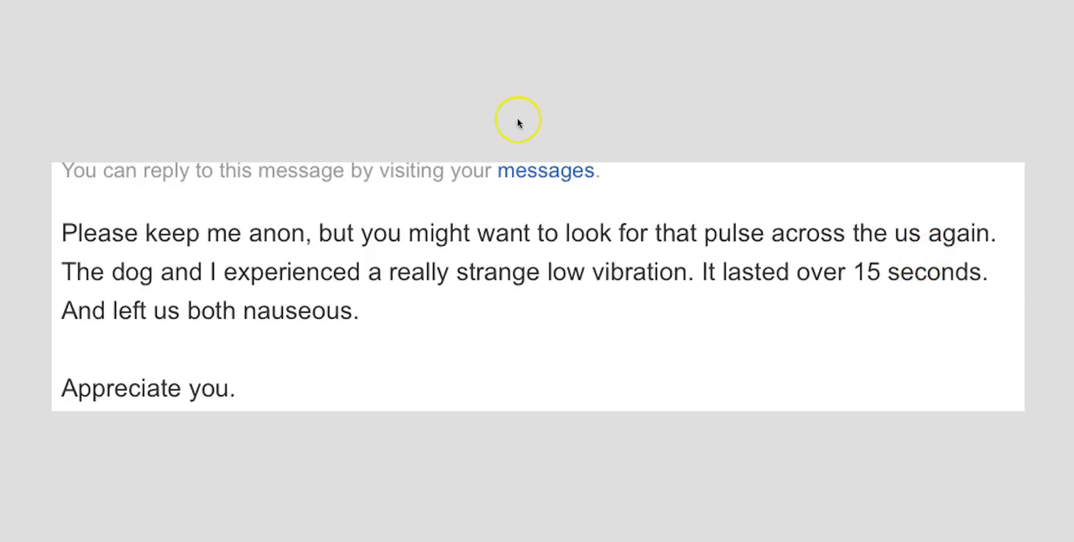
{"action": "mouse_move", "coordinate": [138, 292]}
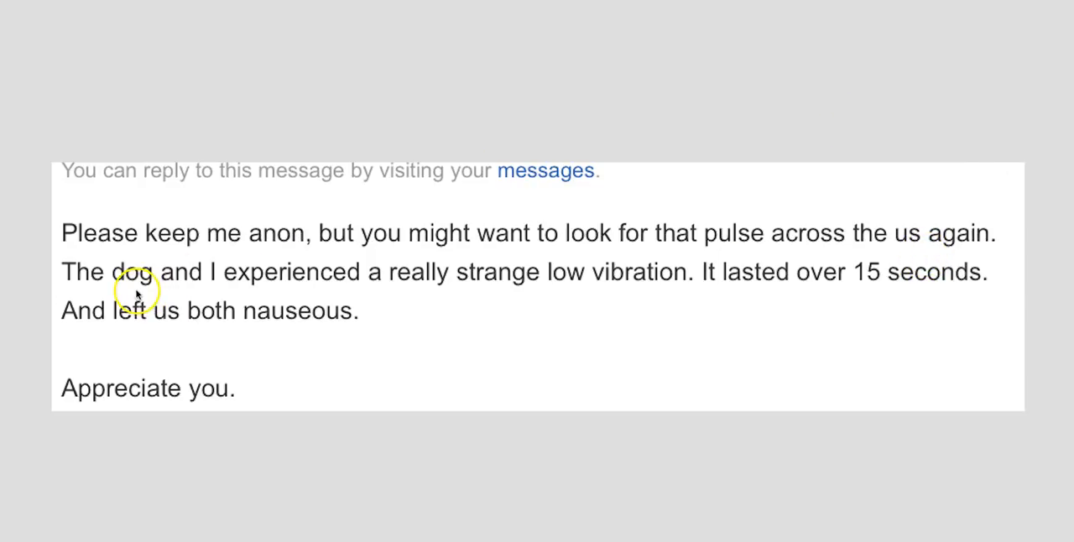
{"action": "mouse_move", "coordinate": [487, 289]}
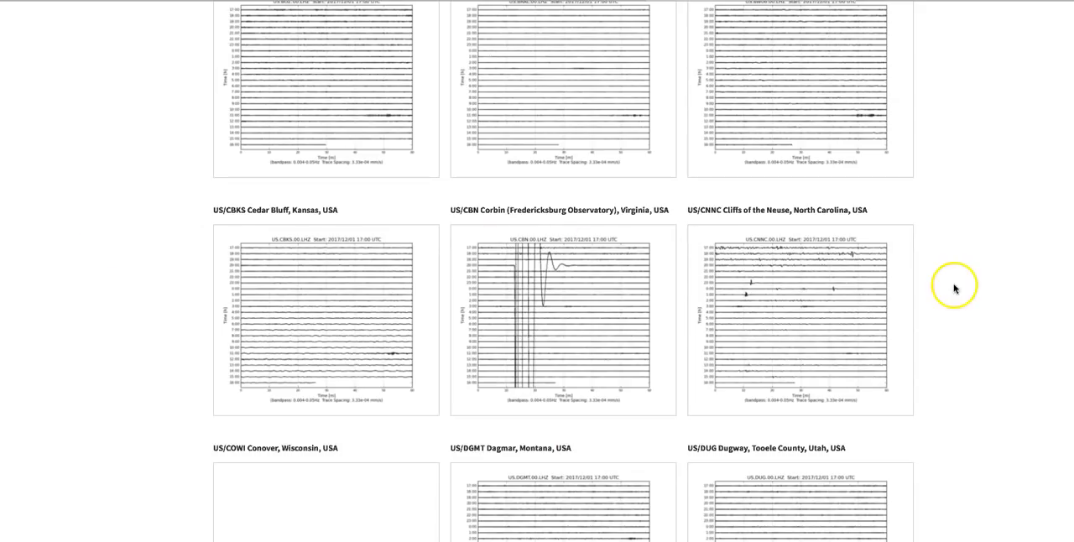
Step: Scroll the heliplot grid down to the Dagmar, Montana and Dugway, Utah station plots
{"action": "scroll", "scroll_direction": "down", "scroll_amount": 3}
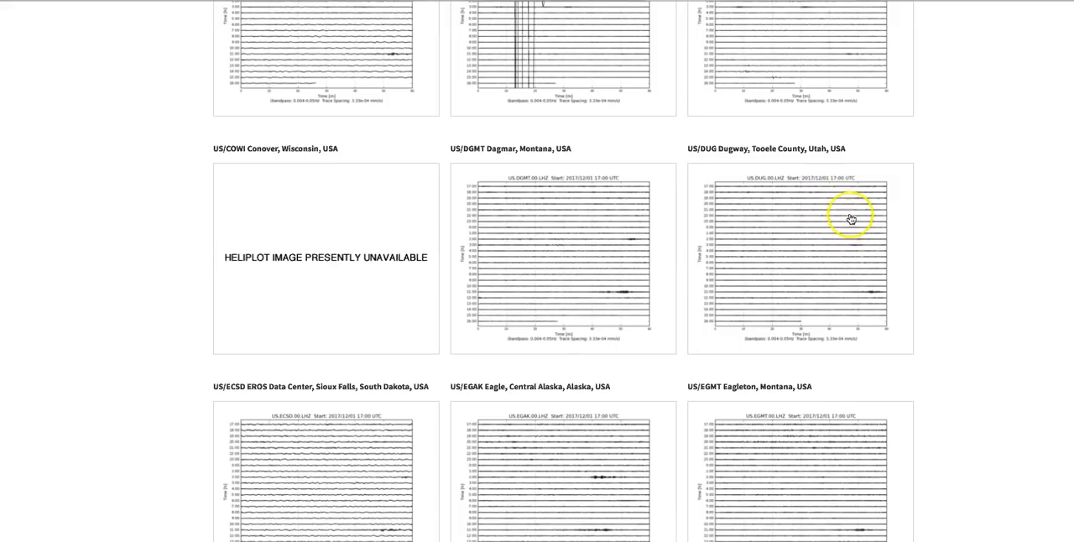
{"action": "mouse_move", "coordinate": [772, 316]}
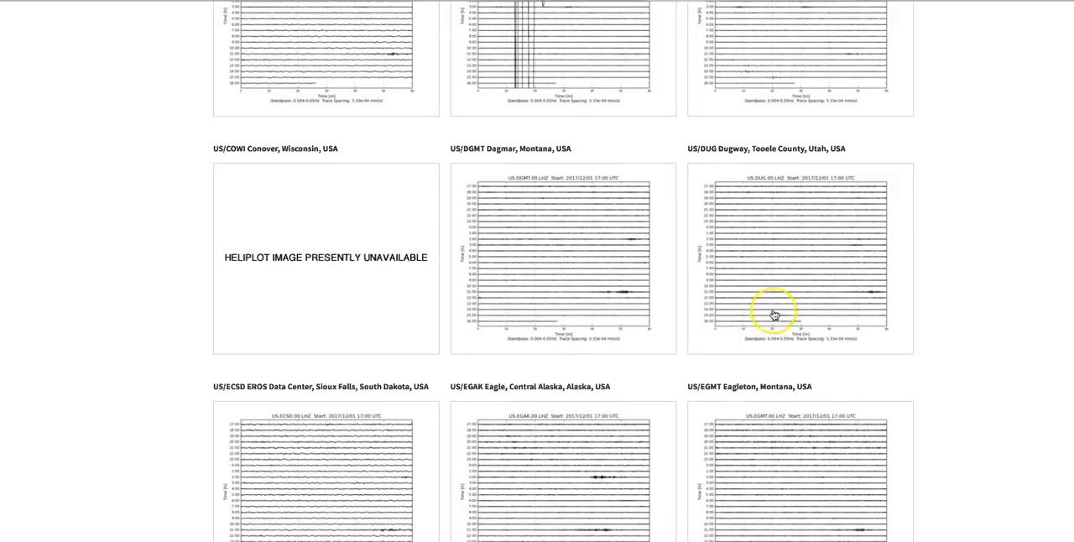
{"action": "mouse_move", "coordinate": [742, 231]}
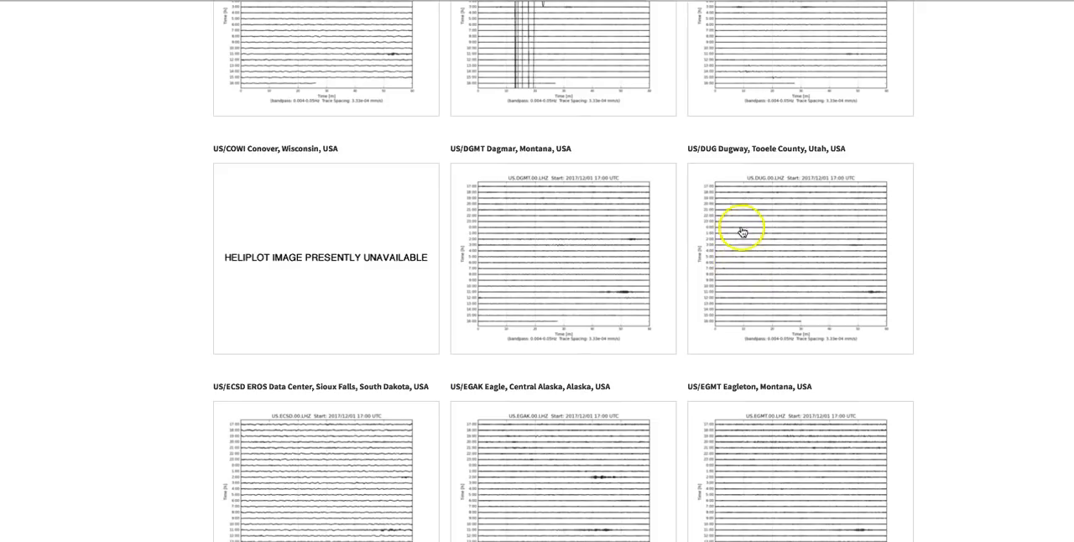
{"action": "mouse_move", "coordinate": [758, 205]}
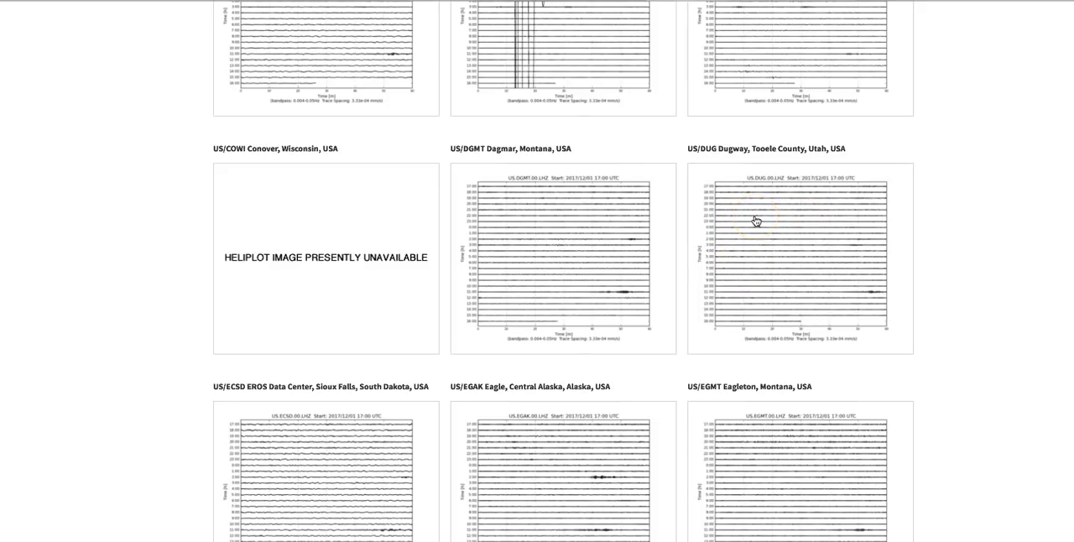
{"action": "mouse_move", "coordinate": [795, 225]}
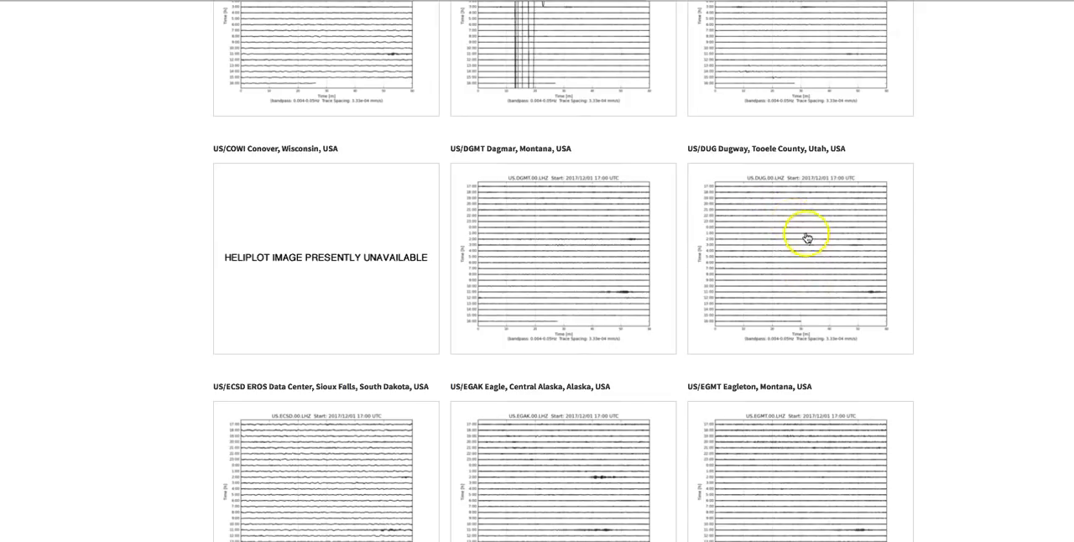
{"action": "mouse_move", "coordinate": [899, 245]}
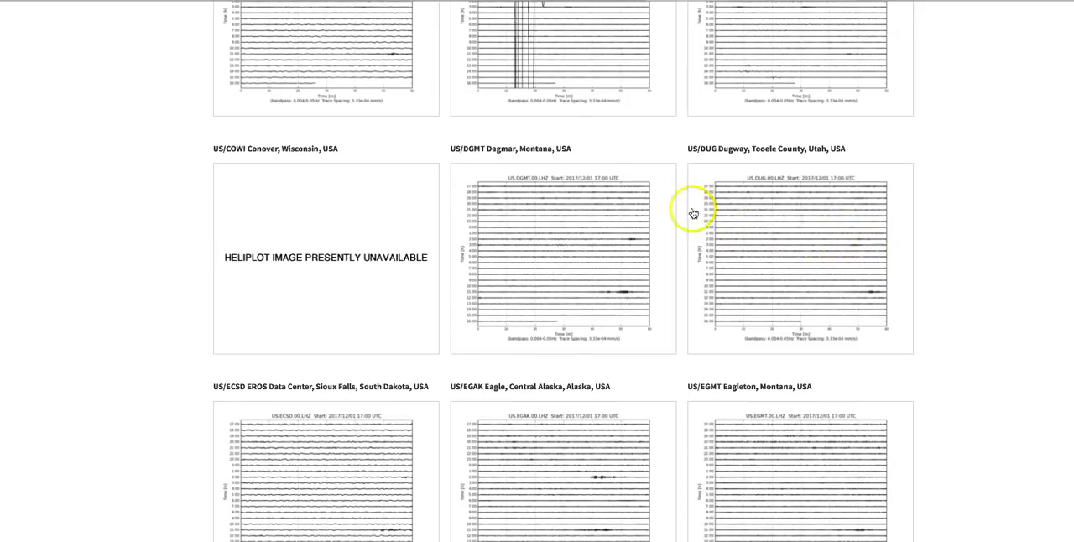
{"action": "mouse_move", "coordinate": [369, 161]}
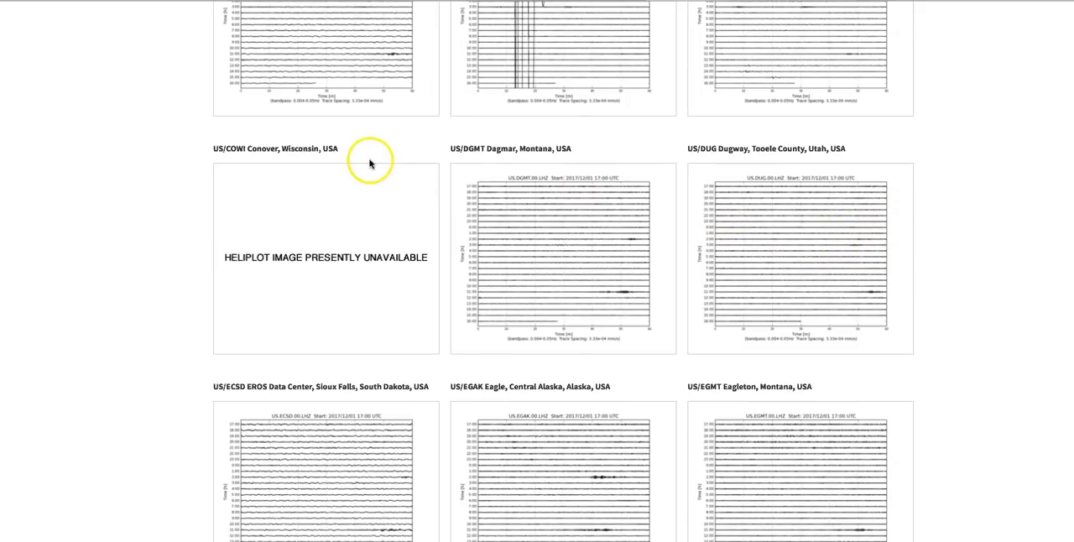
{"action": "scroll", "scroll_direction": "down", "scroll_amount": 3}
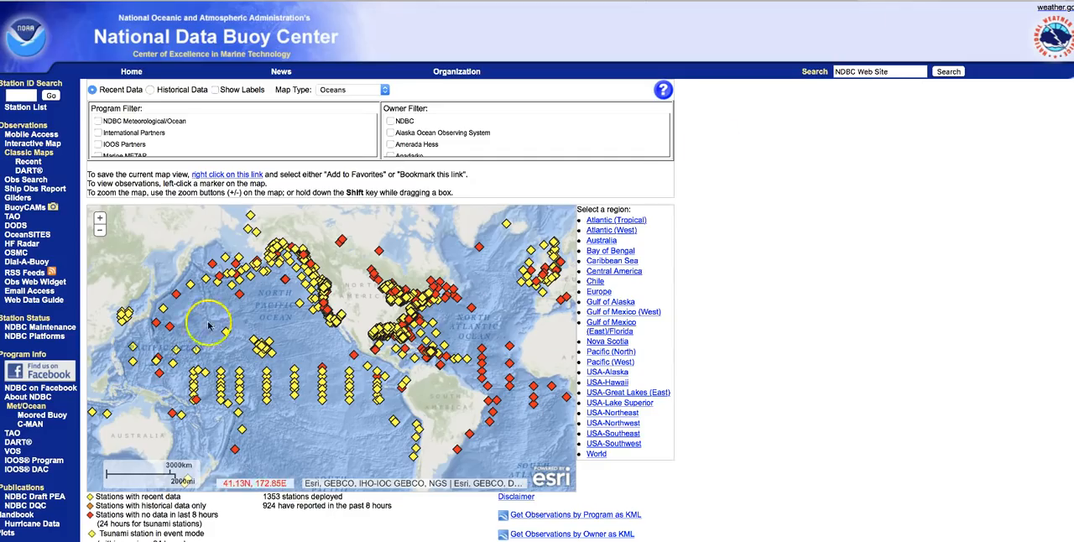
{"action": "mouse_move", "coordinate": [802, 285]}
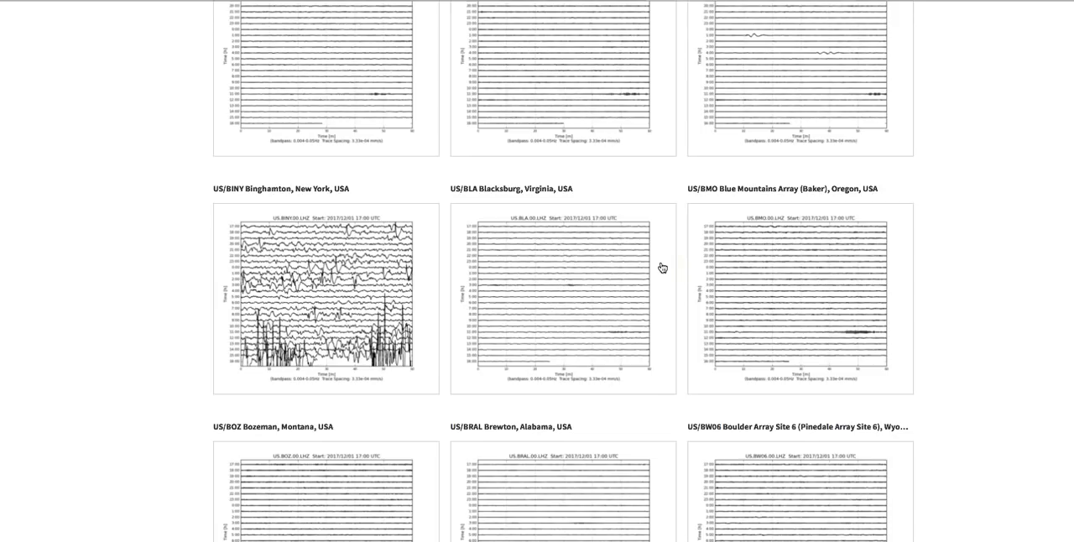
{"action": "mouse_move", "coordinate": [923, 259]}
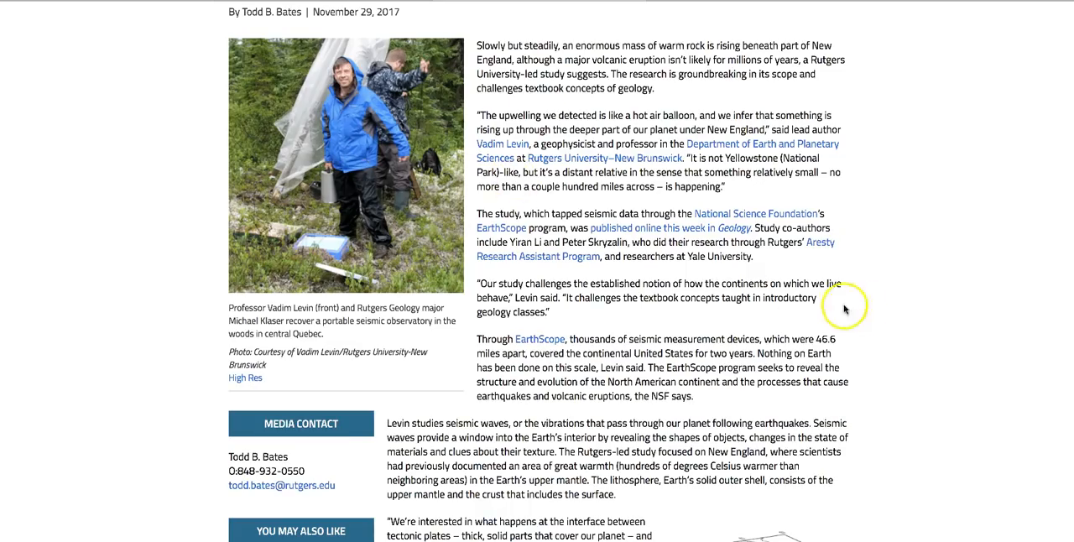
{"action": "scroll", "scroll_direction": "down", "scroll_amount": 3}
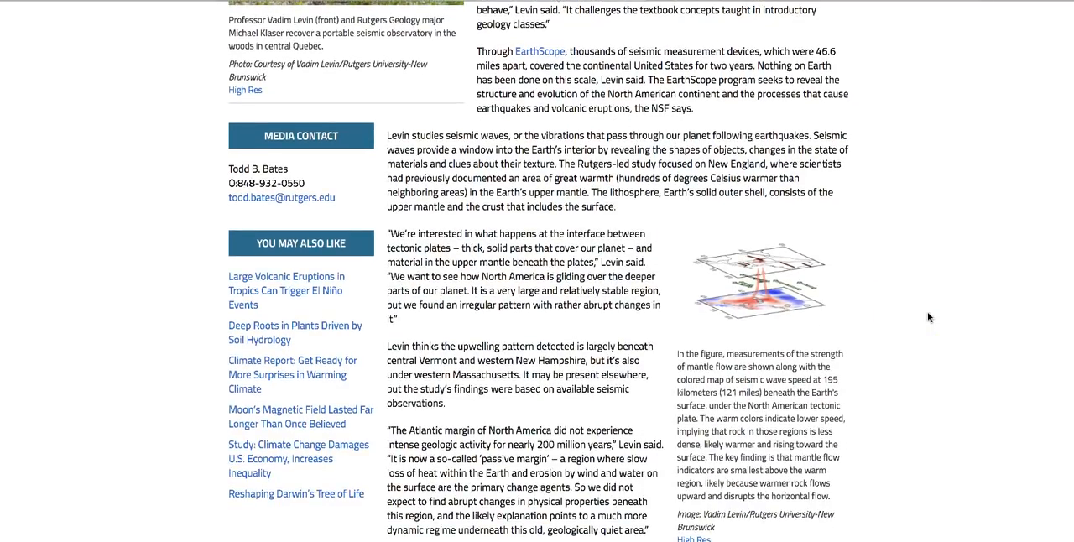
{"action": "scroll", "scroll_direction": "down", "scroll_amount": 3}
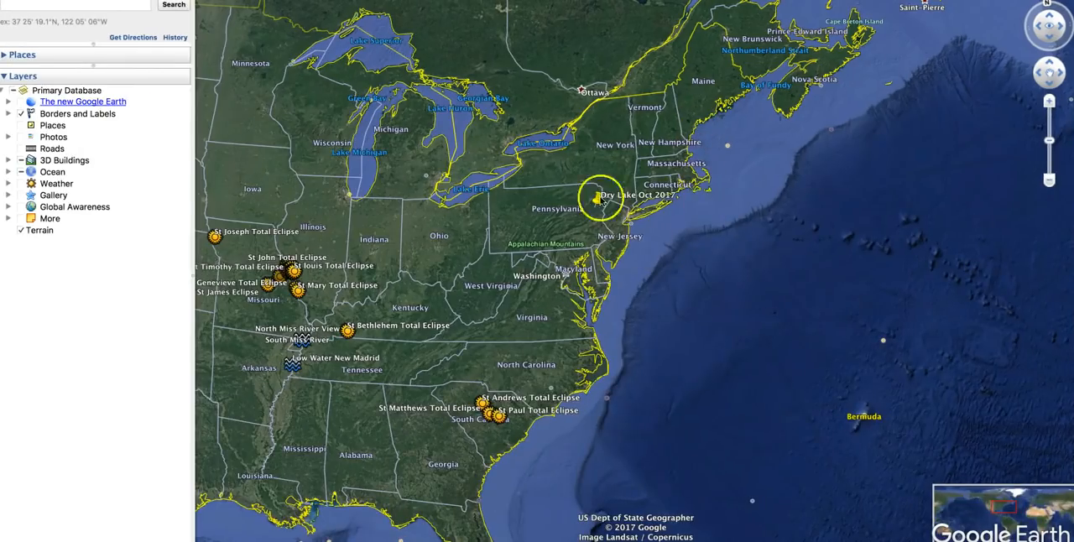
{"action": "mouse_move", "coordinate": [688, 171]}
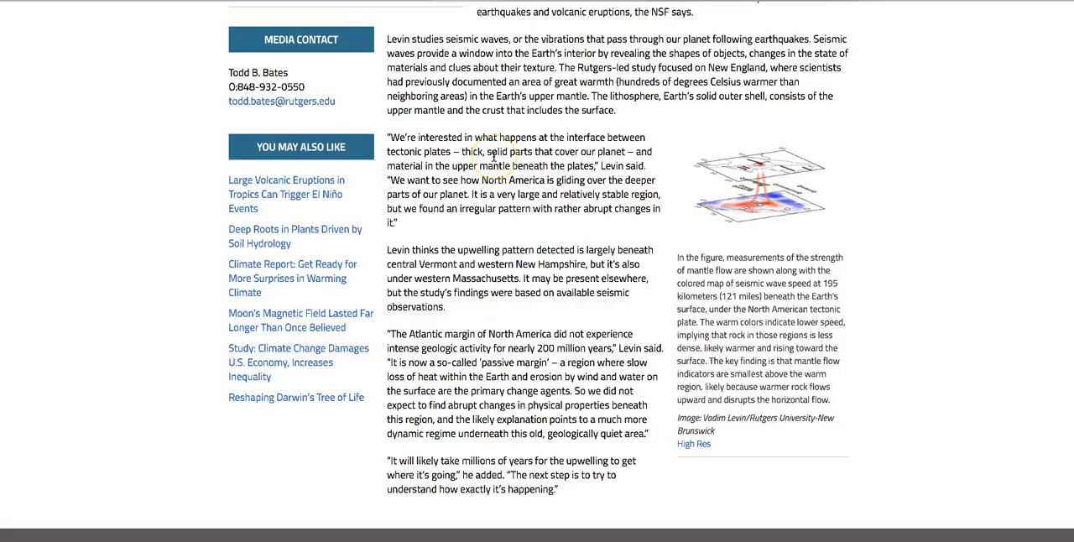
{"action": "scroll", "scroll_direction": "down", "scroll_amount": 3}
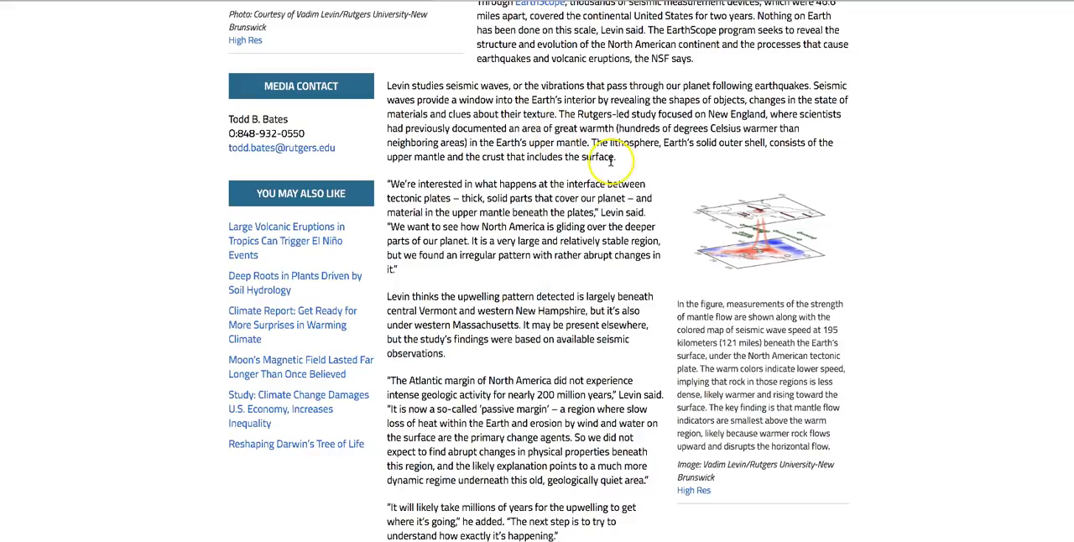
{"action": "mouse_move", "coordinate": [628, 270]}
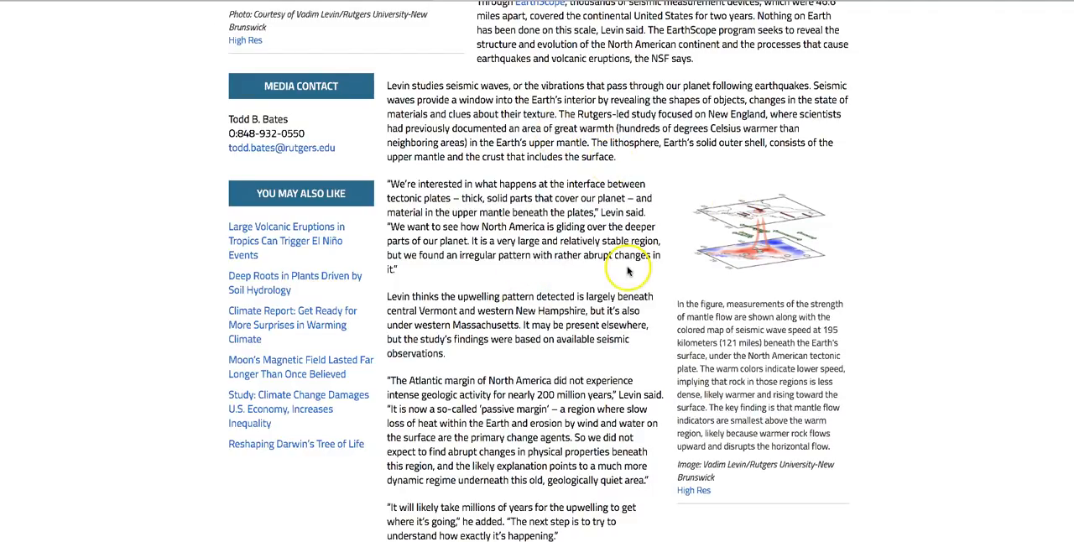
{"action": "scroll", "scroll_direction": "down", "scroll_amount": 3}
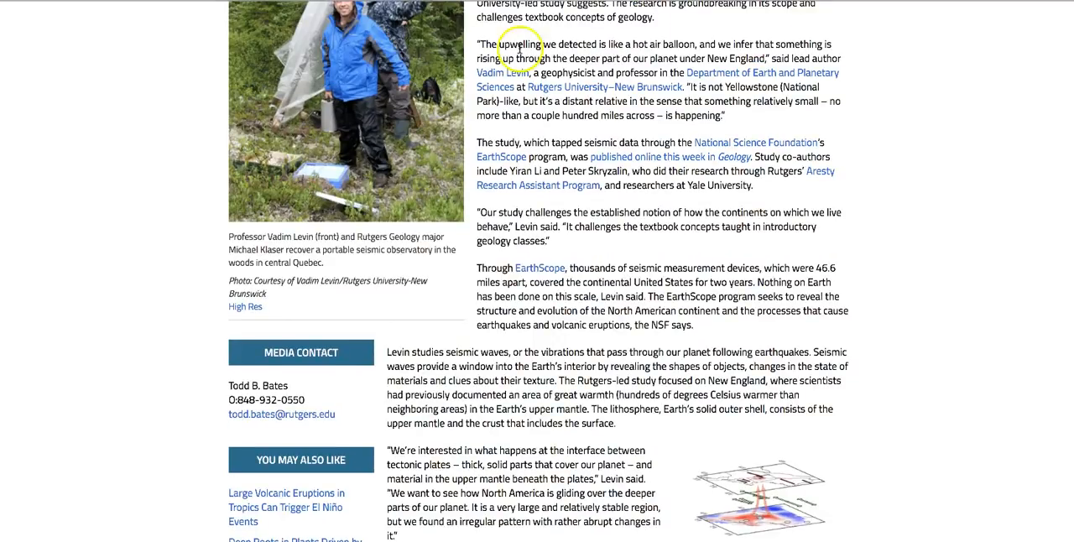
{"action": "scroll", "scroll_direction": "down", "scroll_amount": 3}
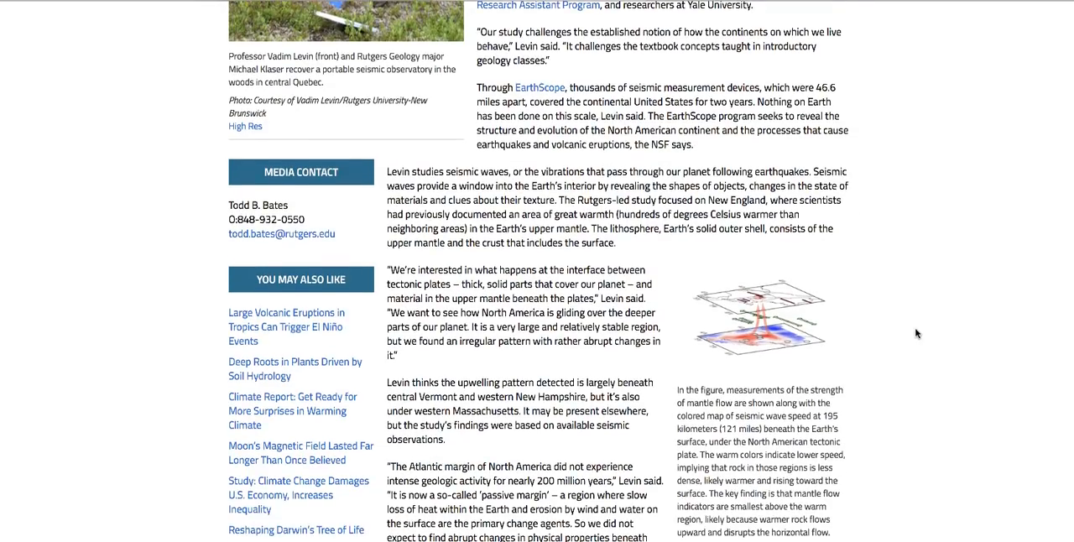
{"action": "scroll", "scroll_direction": "down", "scroll_amount": 3}
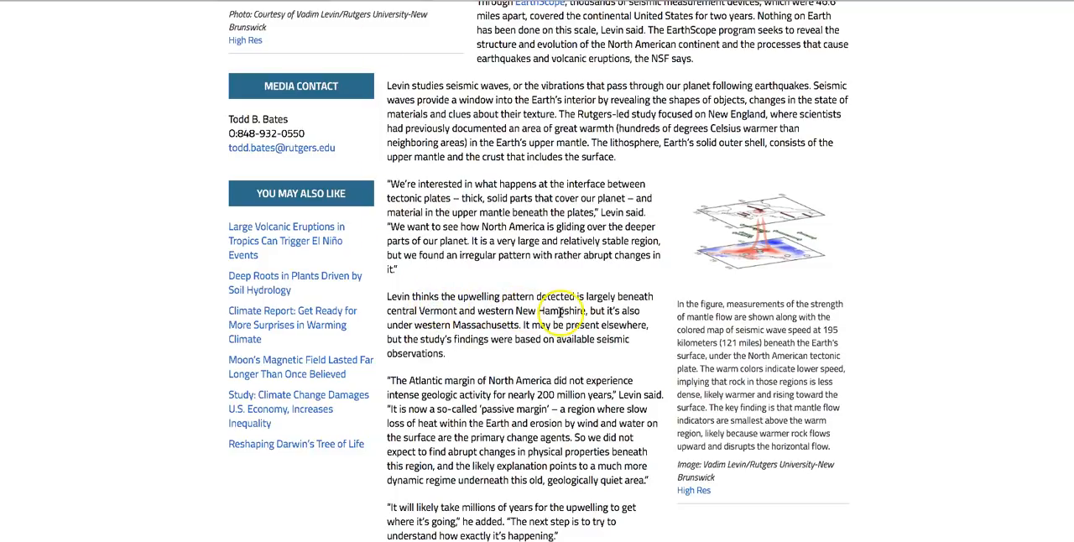
{"action": "mouse_move", "coordinate": [634, 309]}
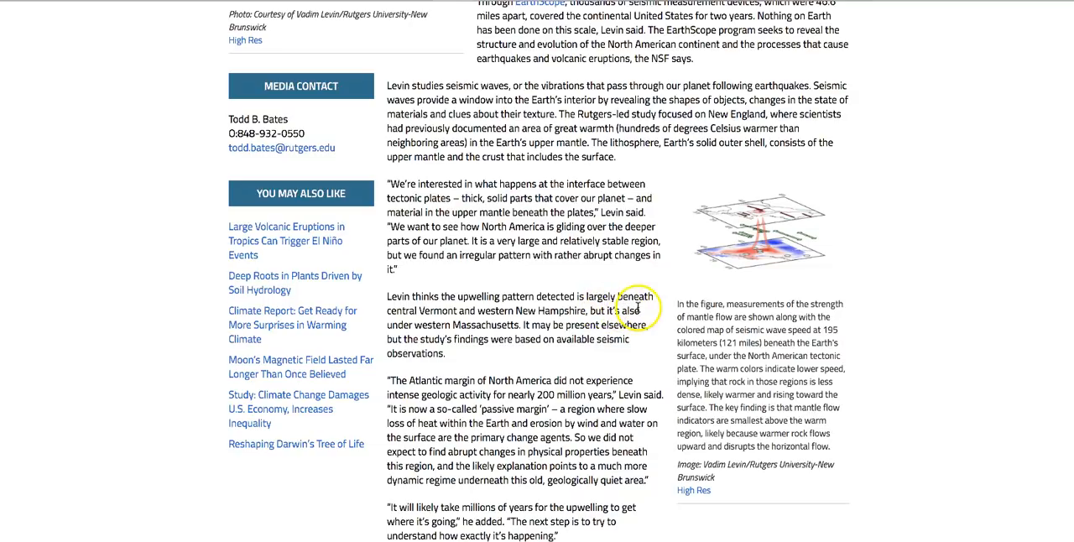
{"action": "mouse_move", "coordinate": [420, 315]}
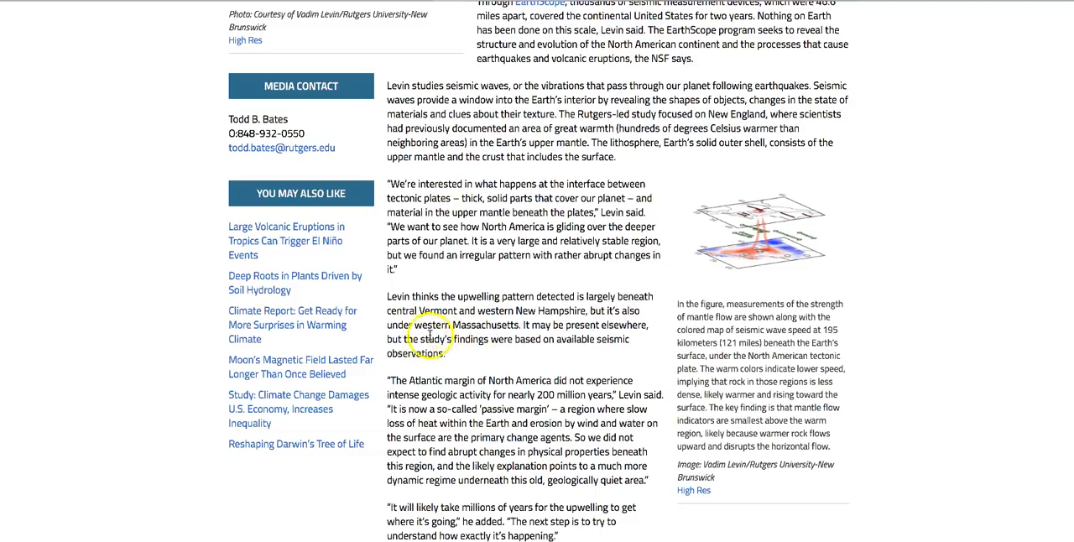
{"action": "mouse_move", "coordinate": [617, 339]}
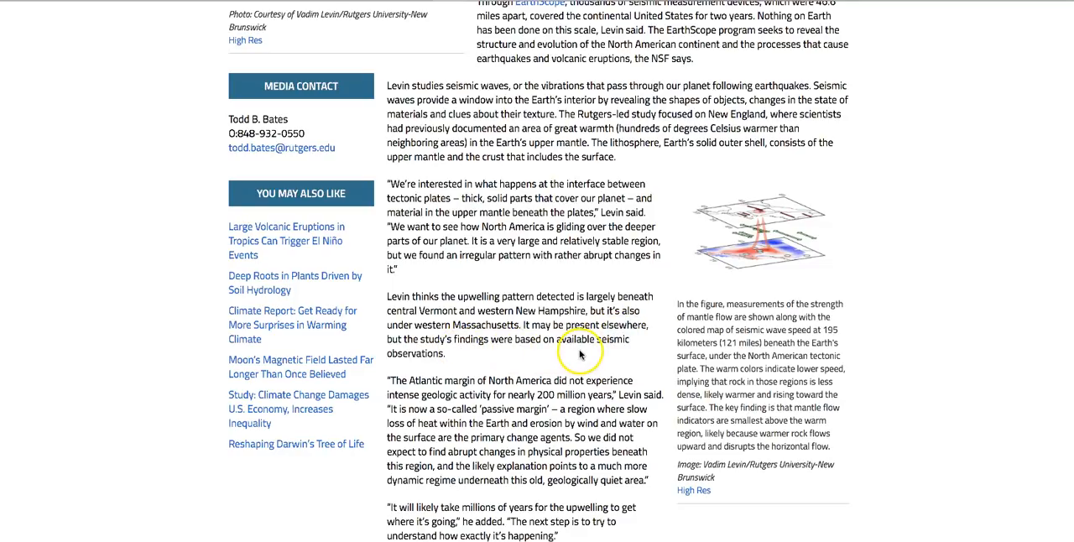
{"action": "mouse_move", "coordinate": [468, 360]}
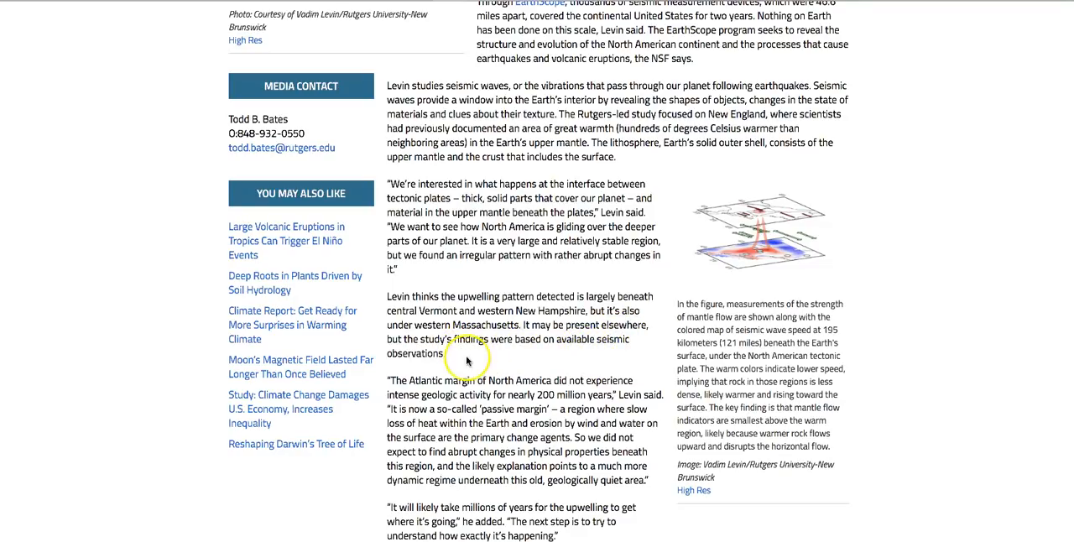
{"action": "scroll", "scroll_direction": "down", "scroll_amount": 3}
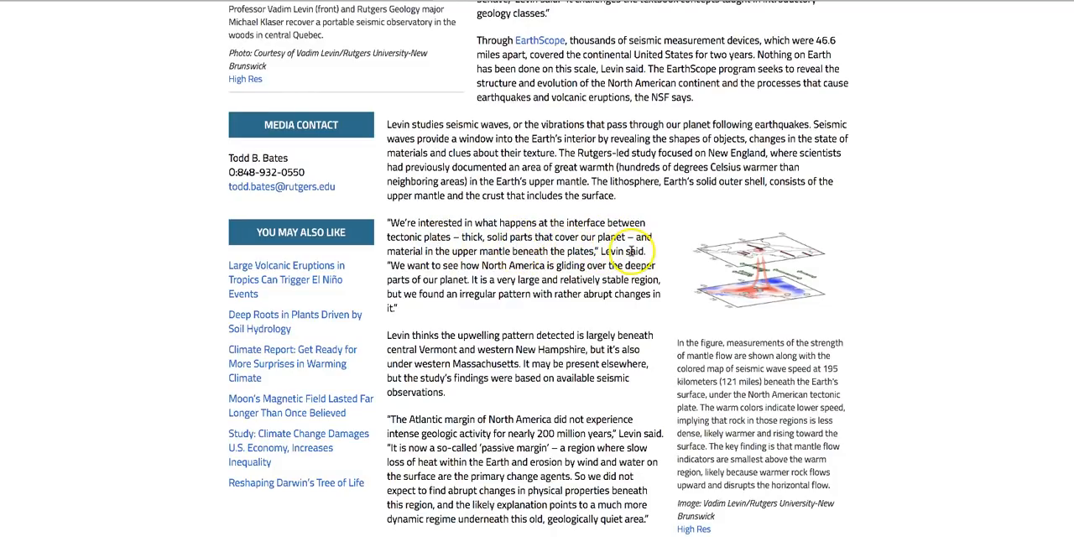
{"action": "mouse_move", "coordinate": [512, 267]}
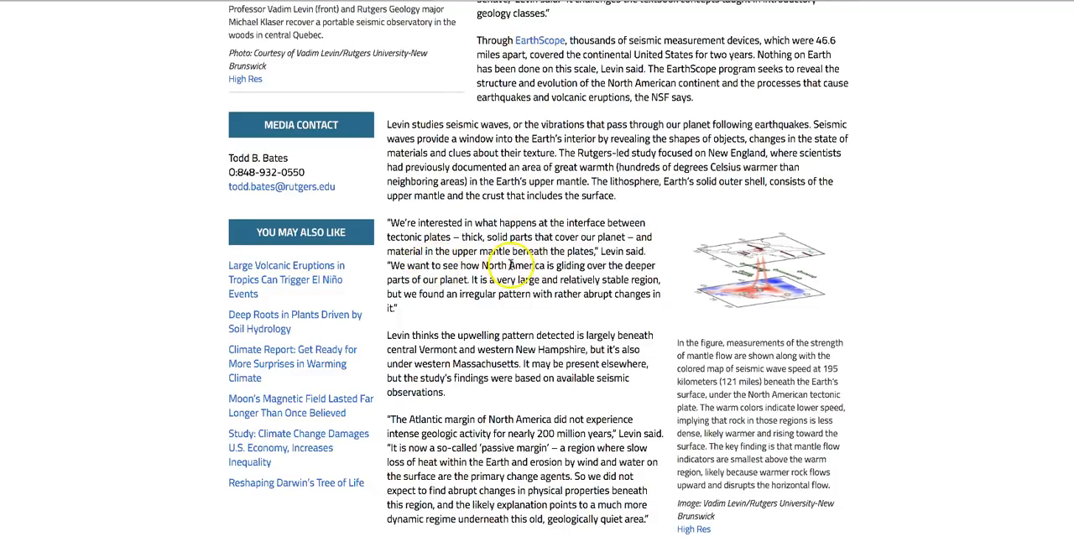
{"action": "mouse_move", "coordinate": [419, 273]}
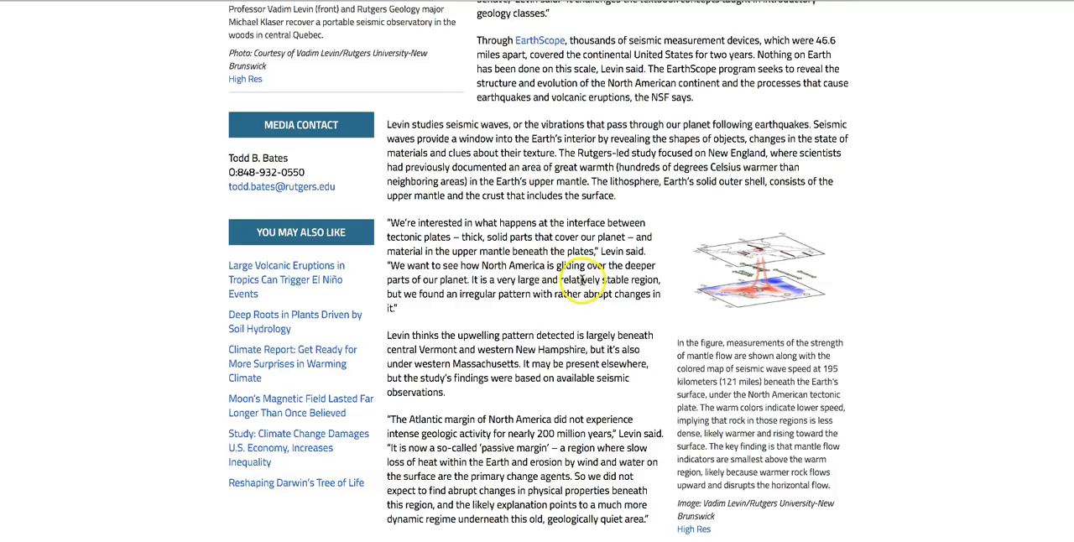
{"action": "mouse_move", "coordinate": [479, 292]}
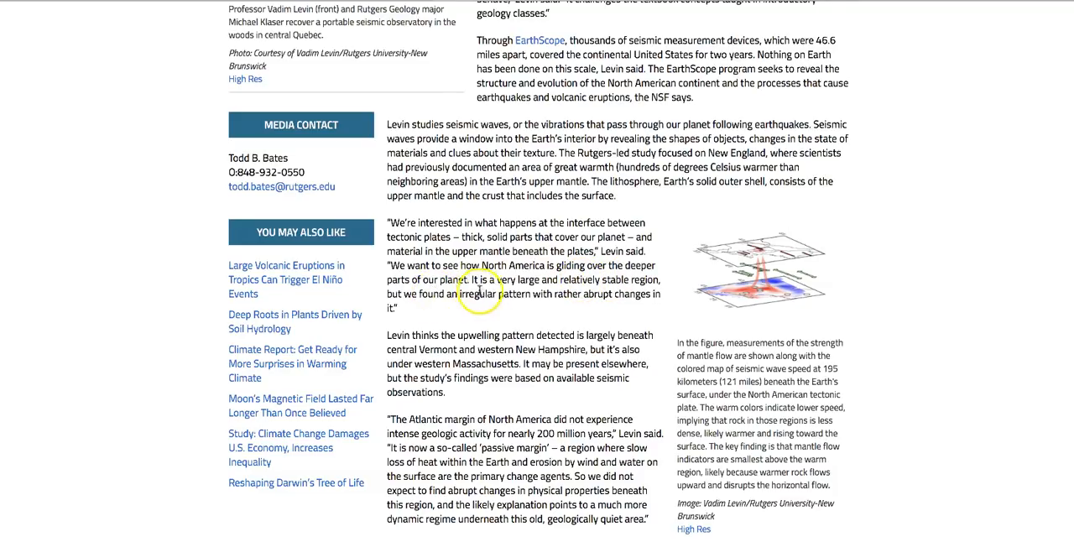
{"action": "mouse_move", "coordinate": [613, 294]}
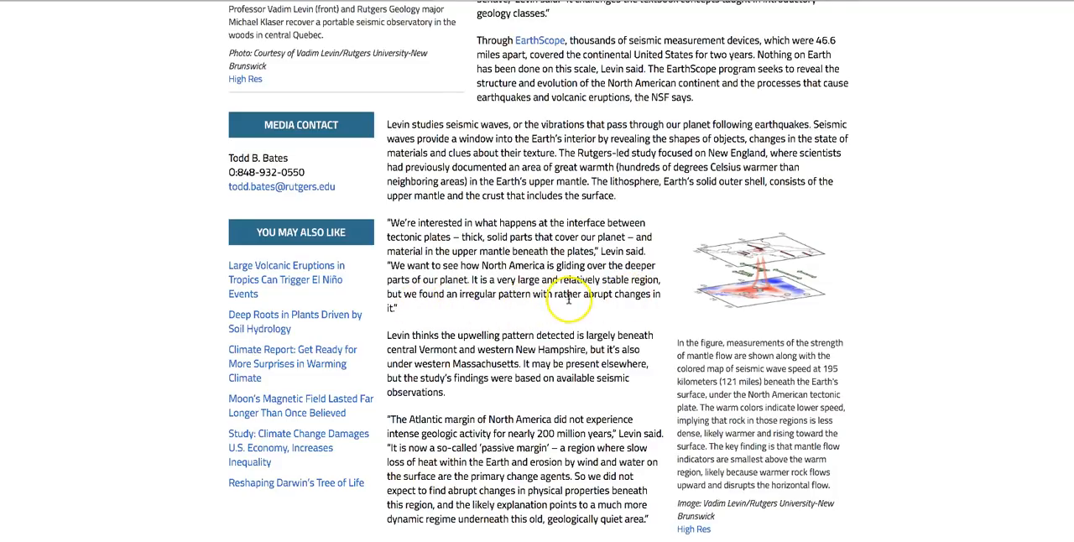
{"action": "mouse_move", "coordinate": [611, 309]}
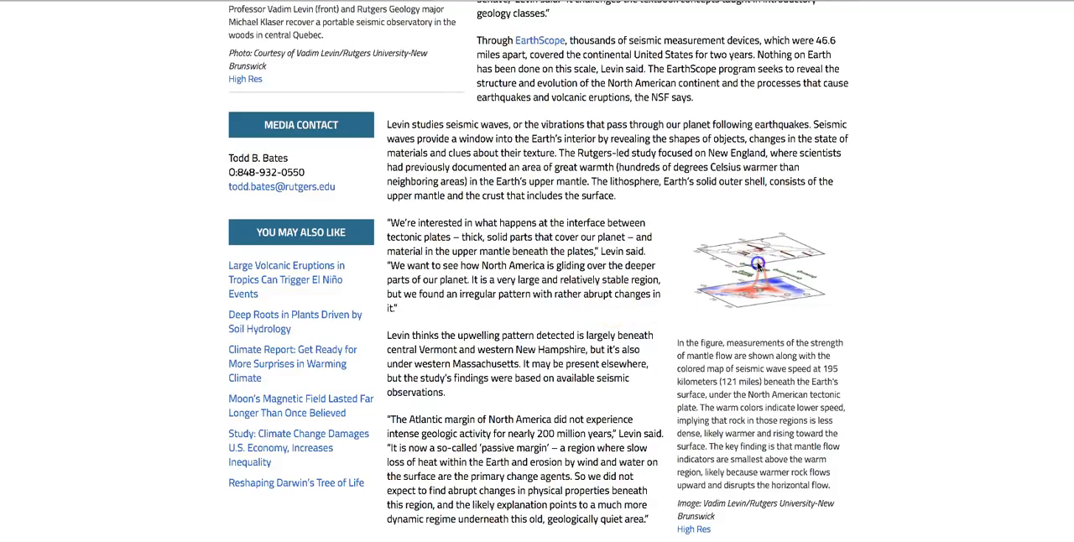
{"action": "scroll", "scroll_direction": "up", "scroll_amount": 3}
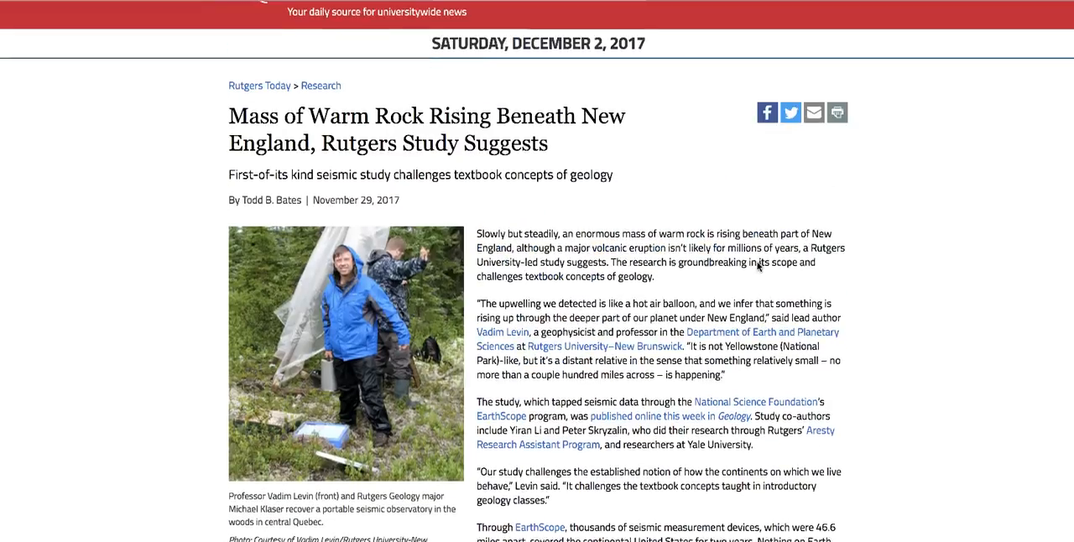
{"action": "scroll", "scroll_direction": "down", "scroll_amount": 3}
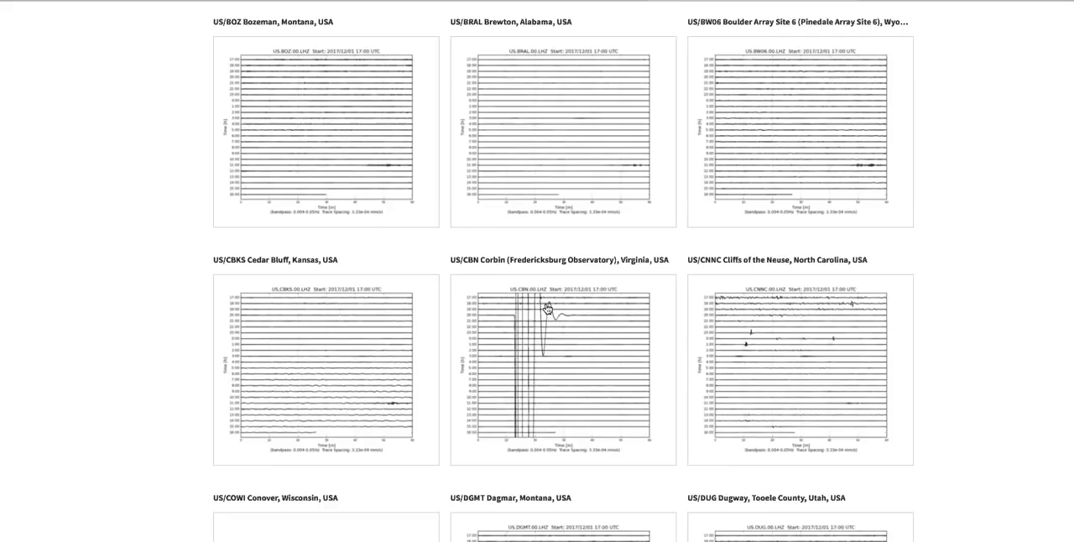
{"action": "scroll", "scroll_direction": "down", "scroll_amount": 3}
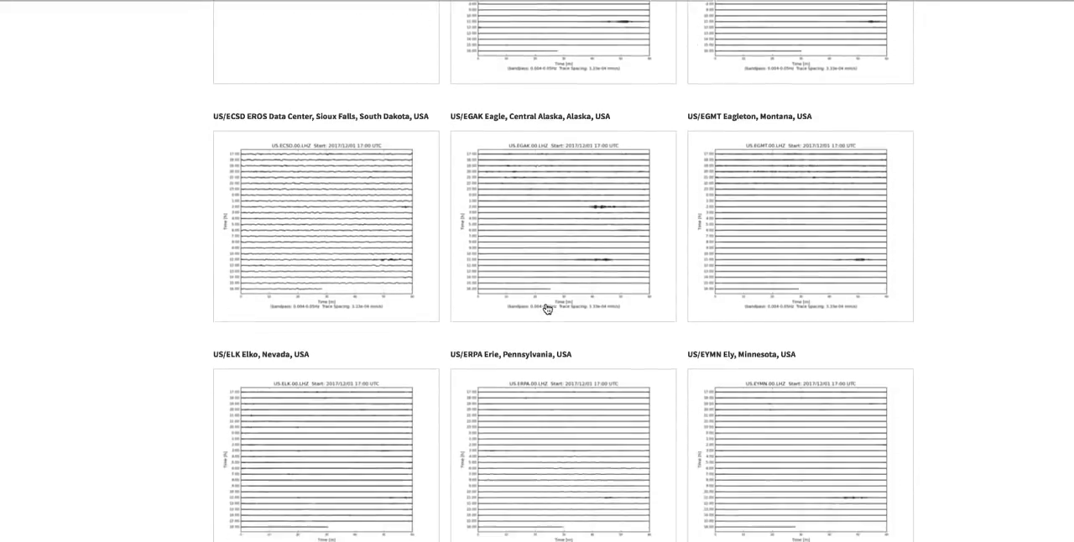
{"action": "scroll", "scroll_direction": "down", "scroll_amount": 3}
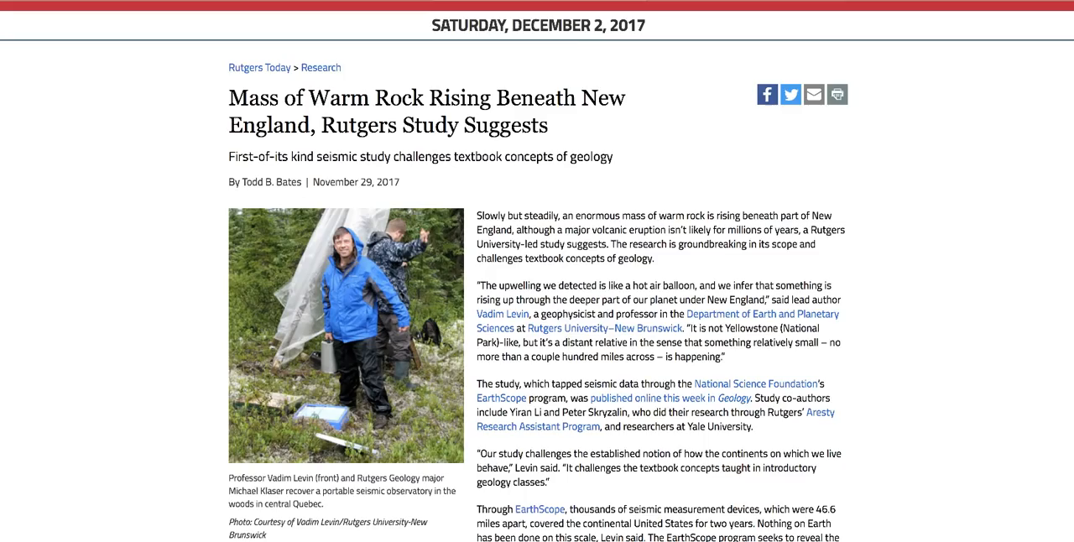
{"action": "scroll", "scroll_direction": "down", "scroll_amount": 3}
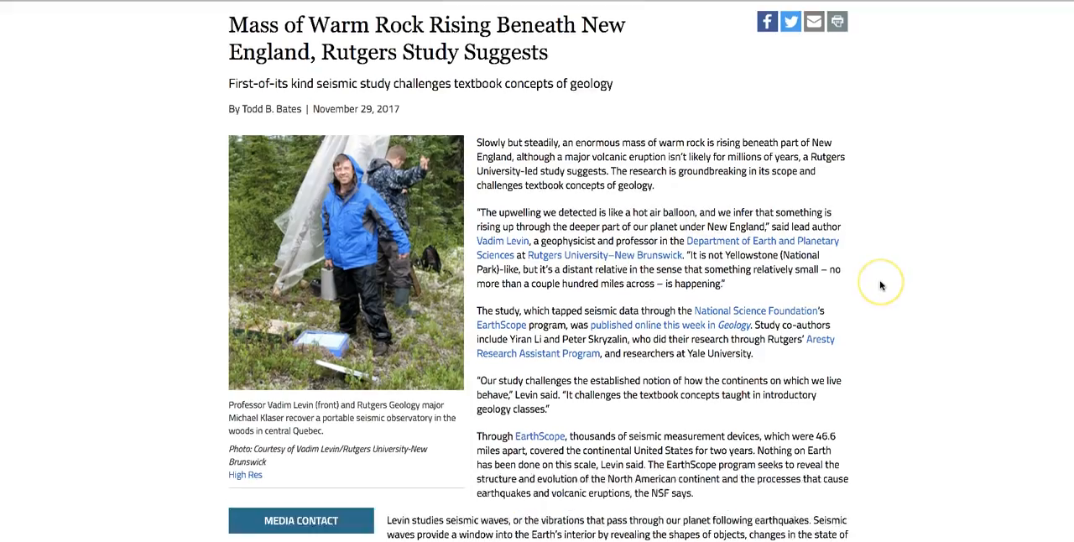
{"action": "scroll", "scroll_direction": "down", "scroll_amount": 3}
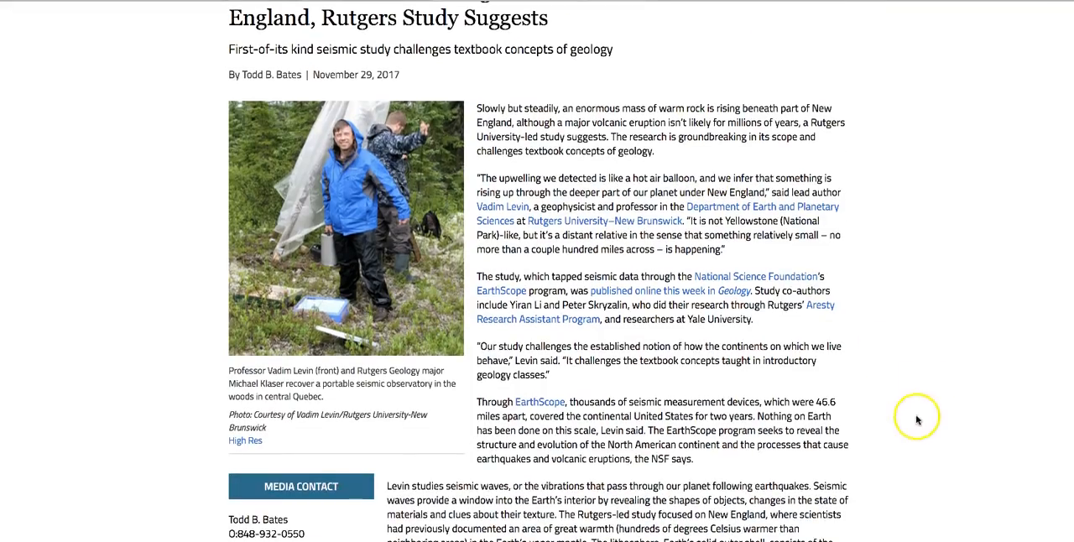
{"action": "mouse_move", "coordinate": [953, 335]}
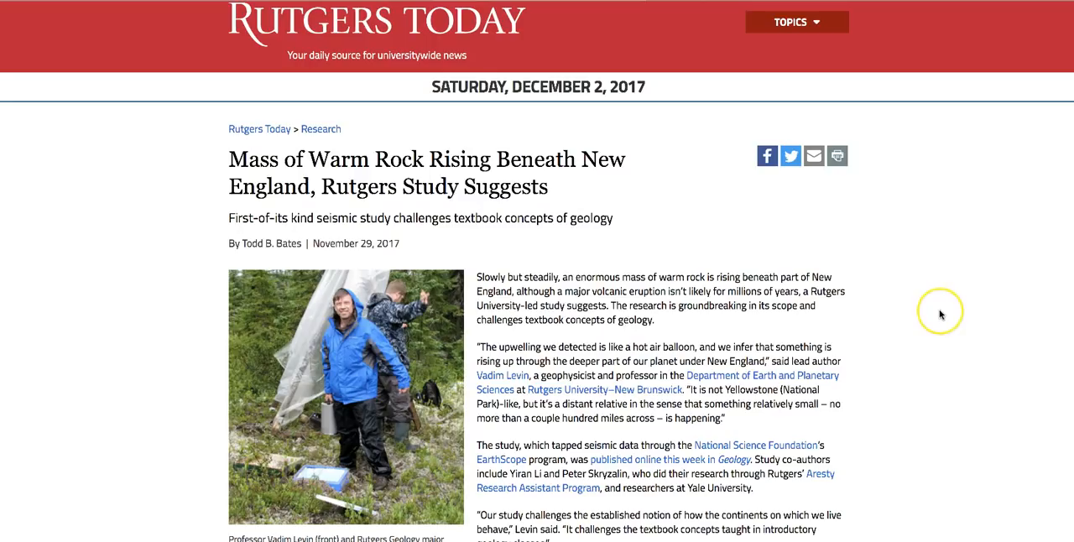
{"action": "mouse_move", "coordinate": [939, 315]}
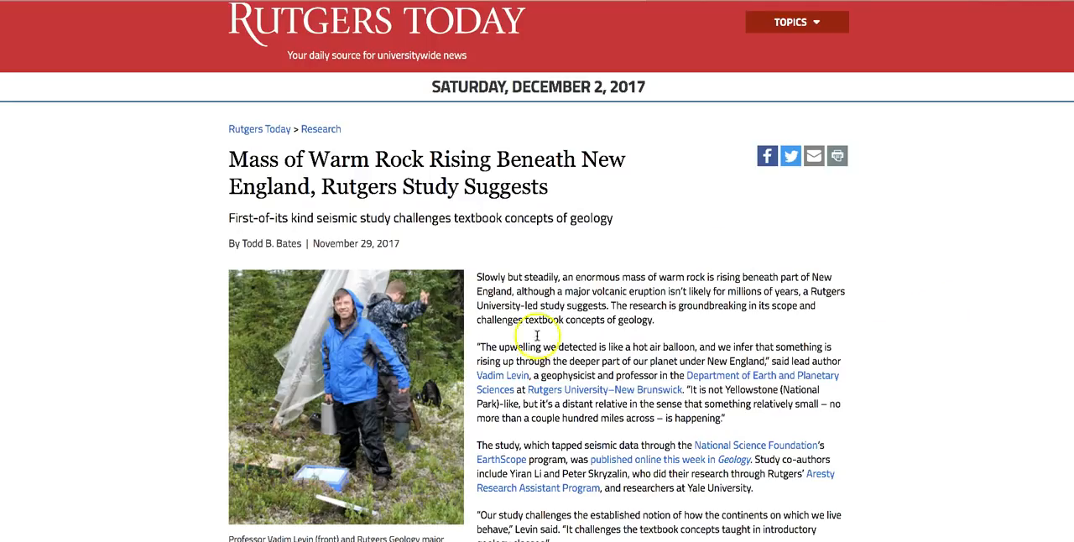
{"action": "mouse_move", "coordinate": [157, 285]}
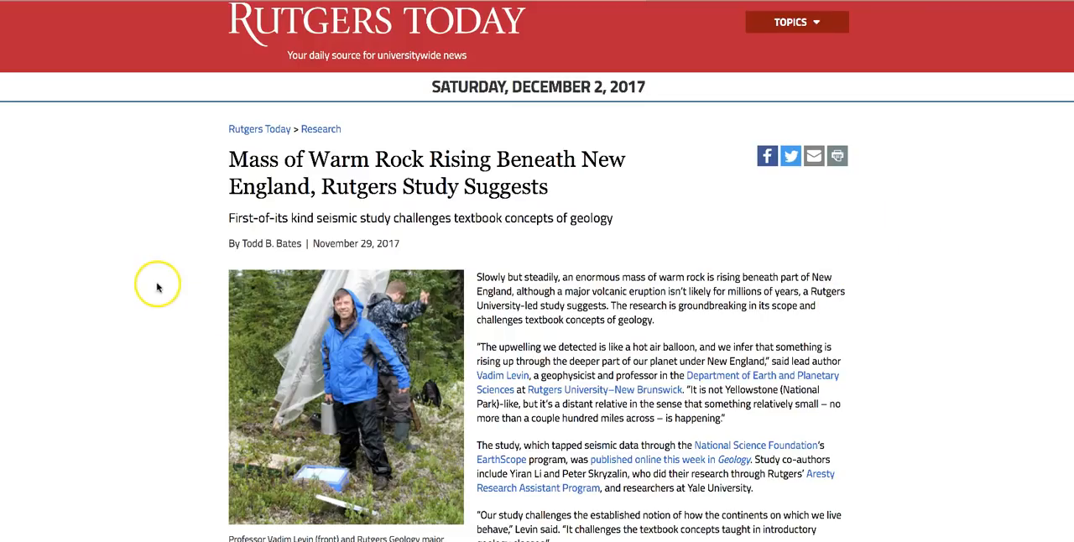